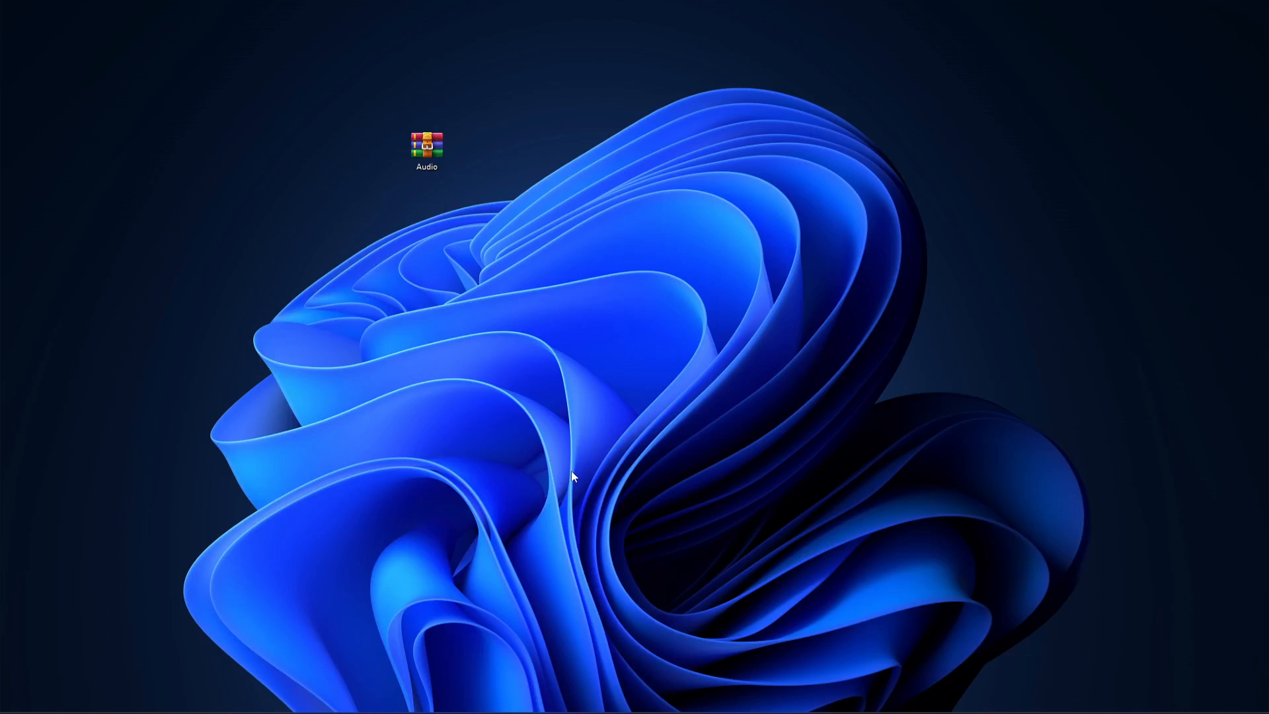
Extract the Audio archive with WinRAR Extract Here and drag the Audio folder into the project
left_click(427, 146)
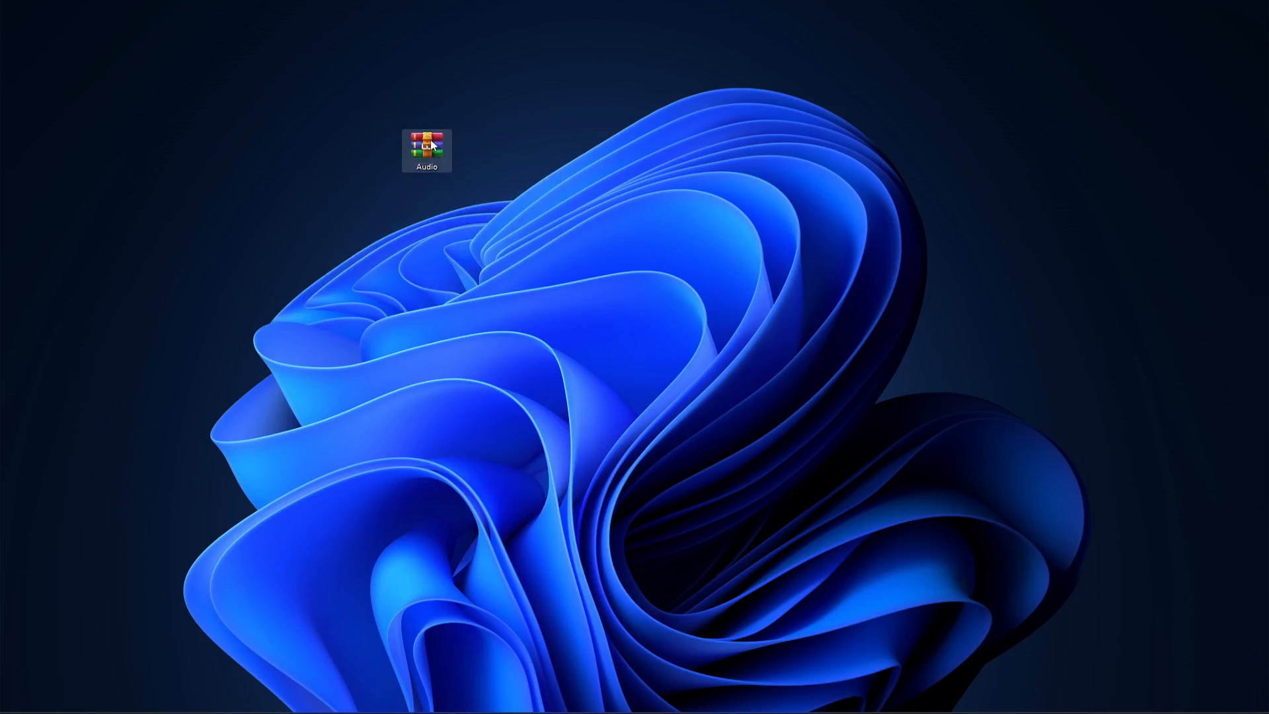
right_click(427, 144)
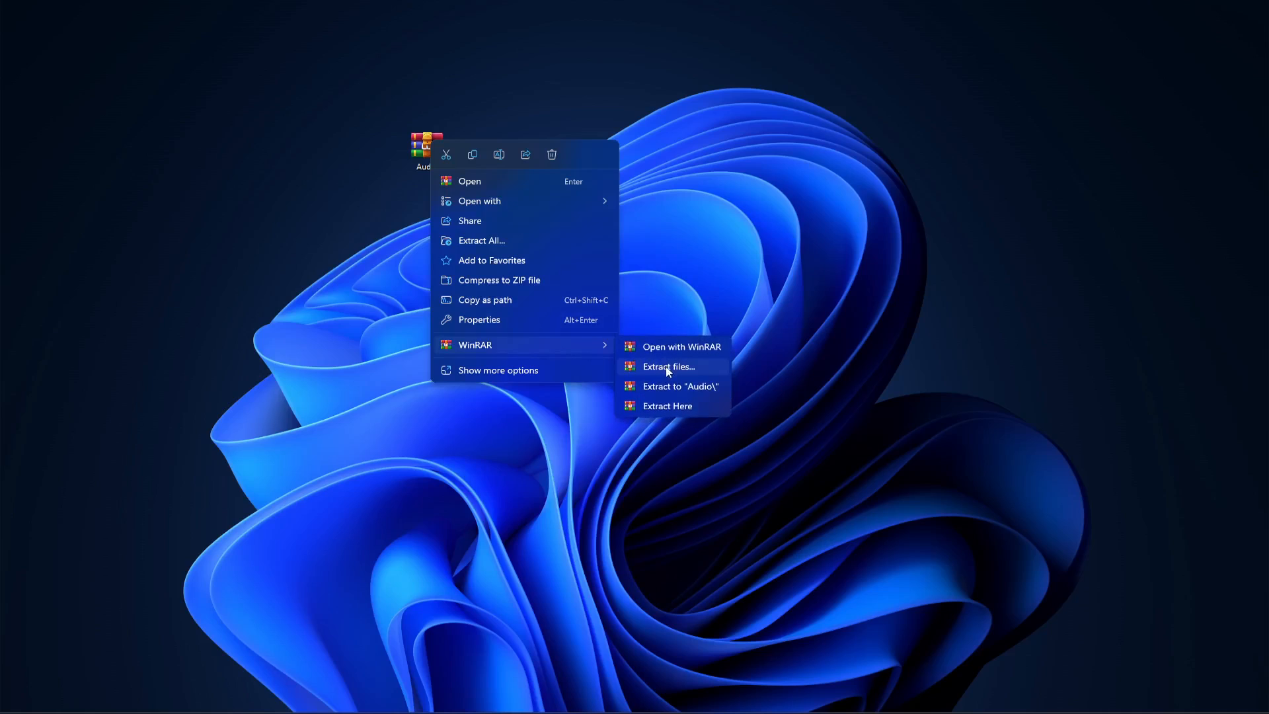
mouse_move(682, 406)
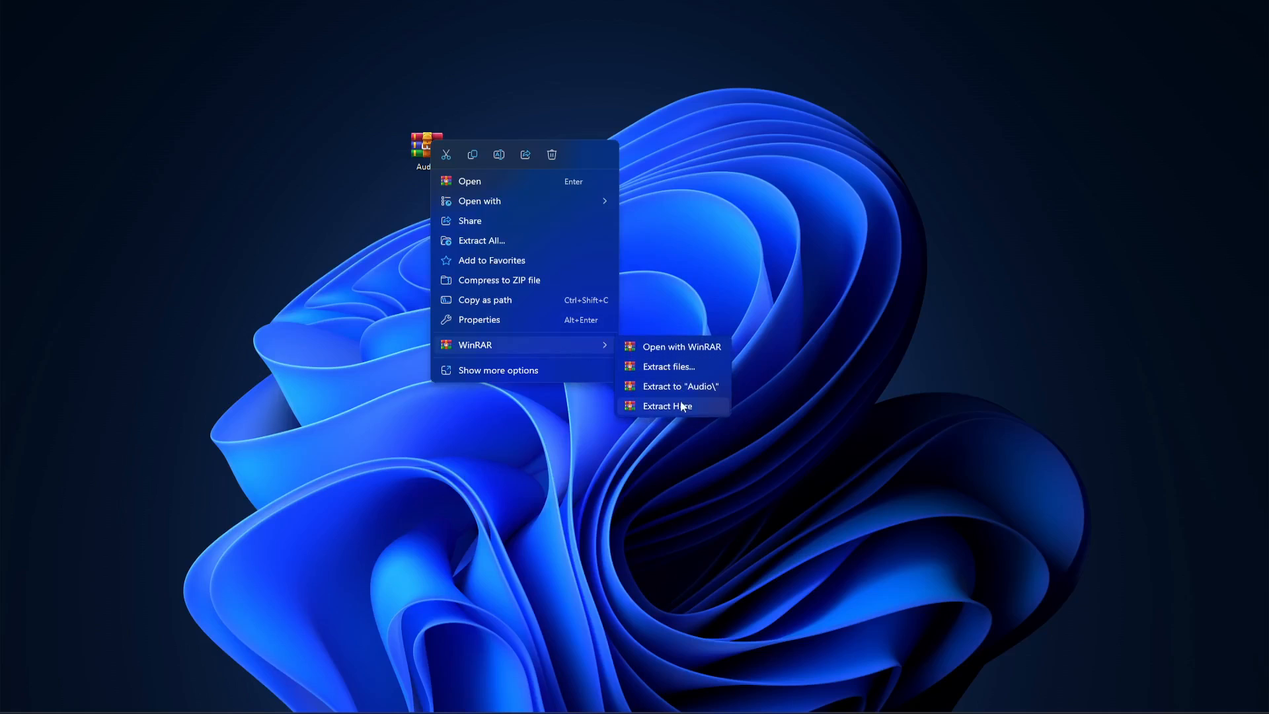
left_click(667, 406)
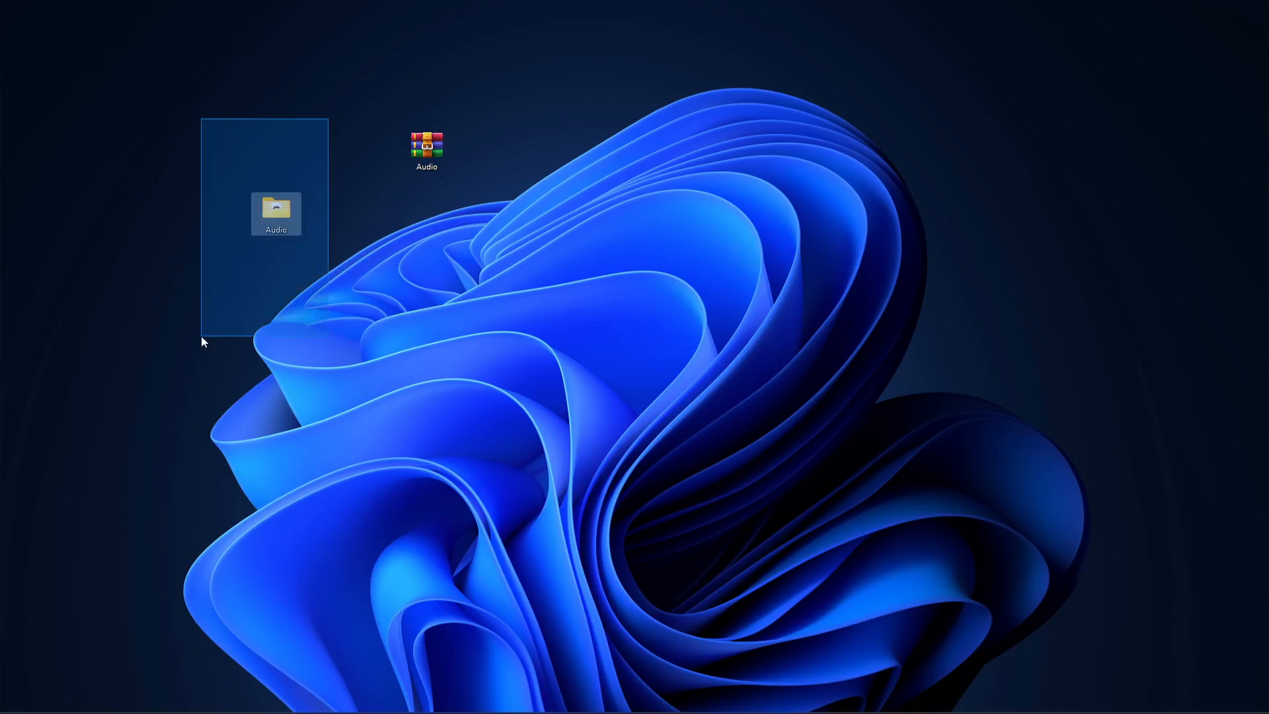
mouse_move(275, 213)
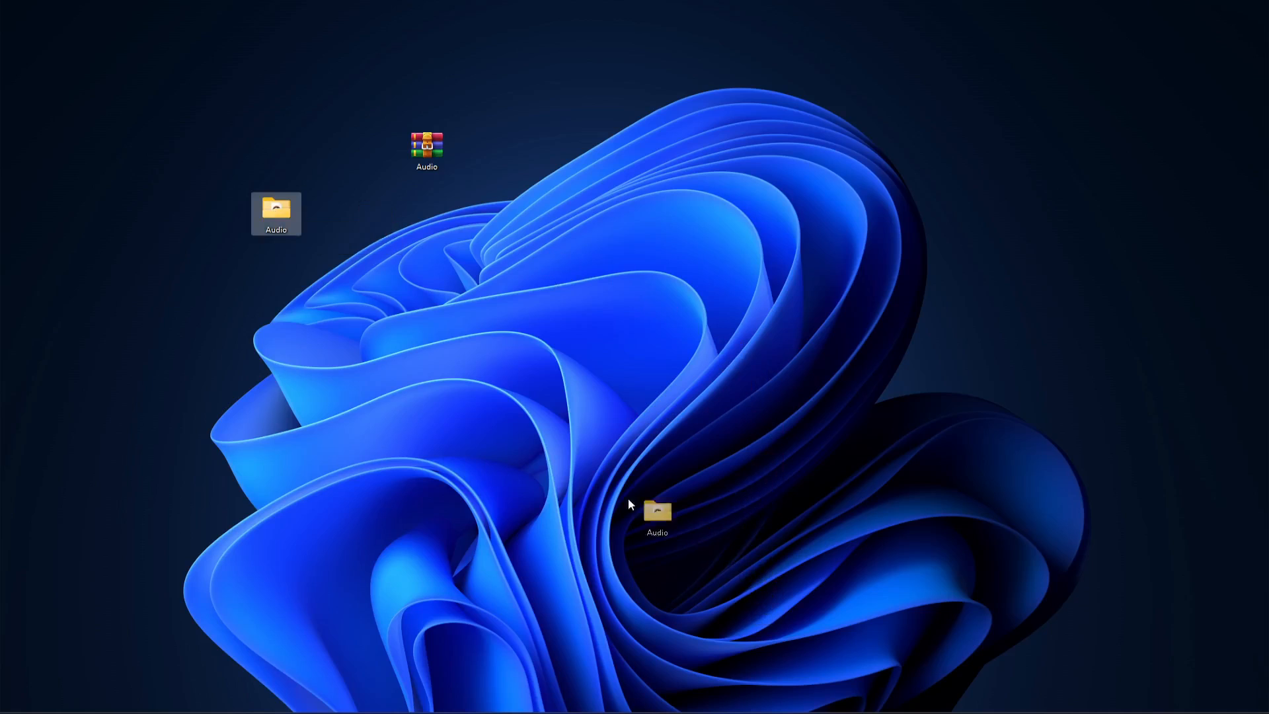
left_click_drag(657, 514, 326, 274)
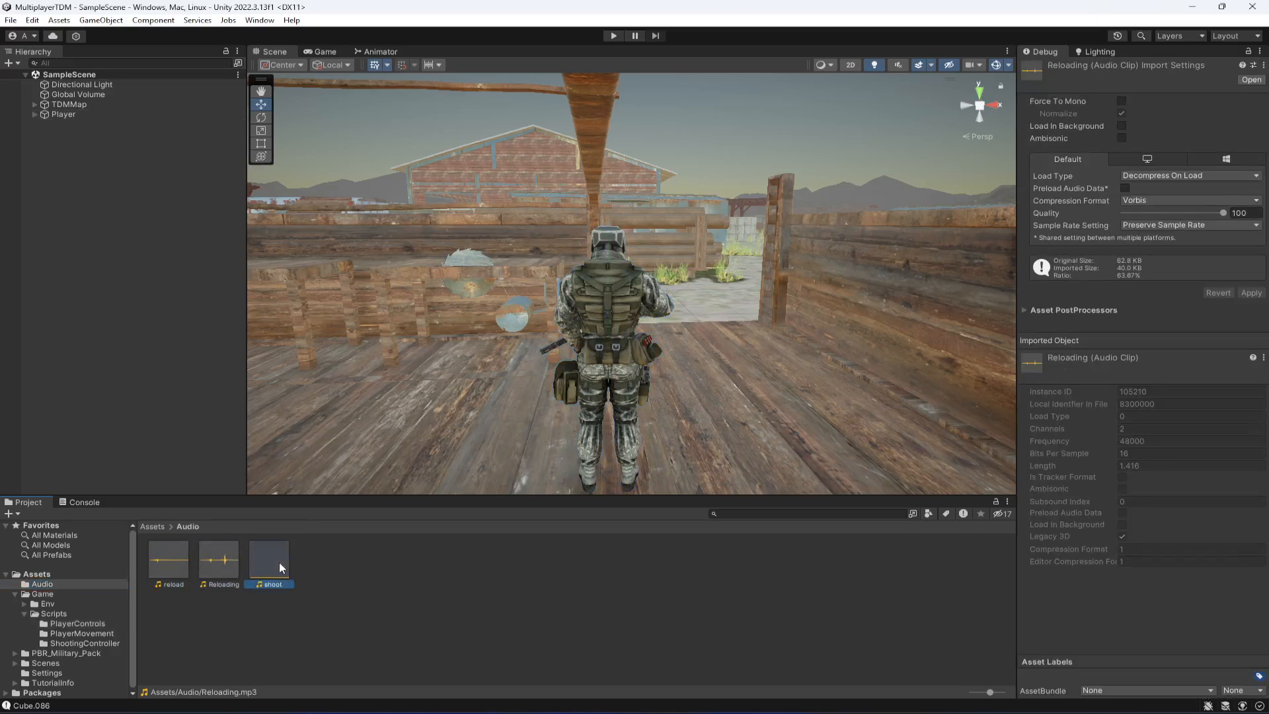
Inspect the Reloading and shoot clips in Assets/Audio and preview the shoot sound
left_click(219, 559)
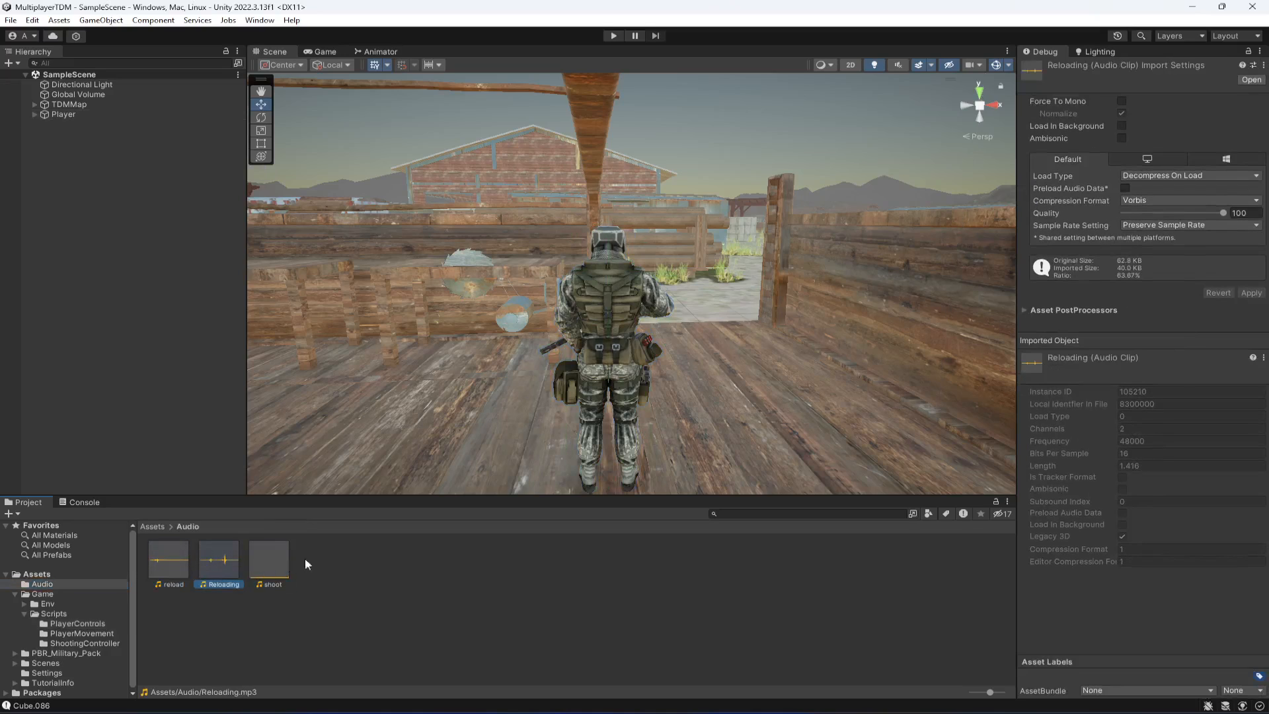
left_click(268, 558)
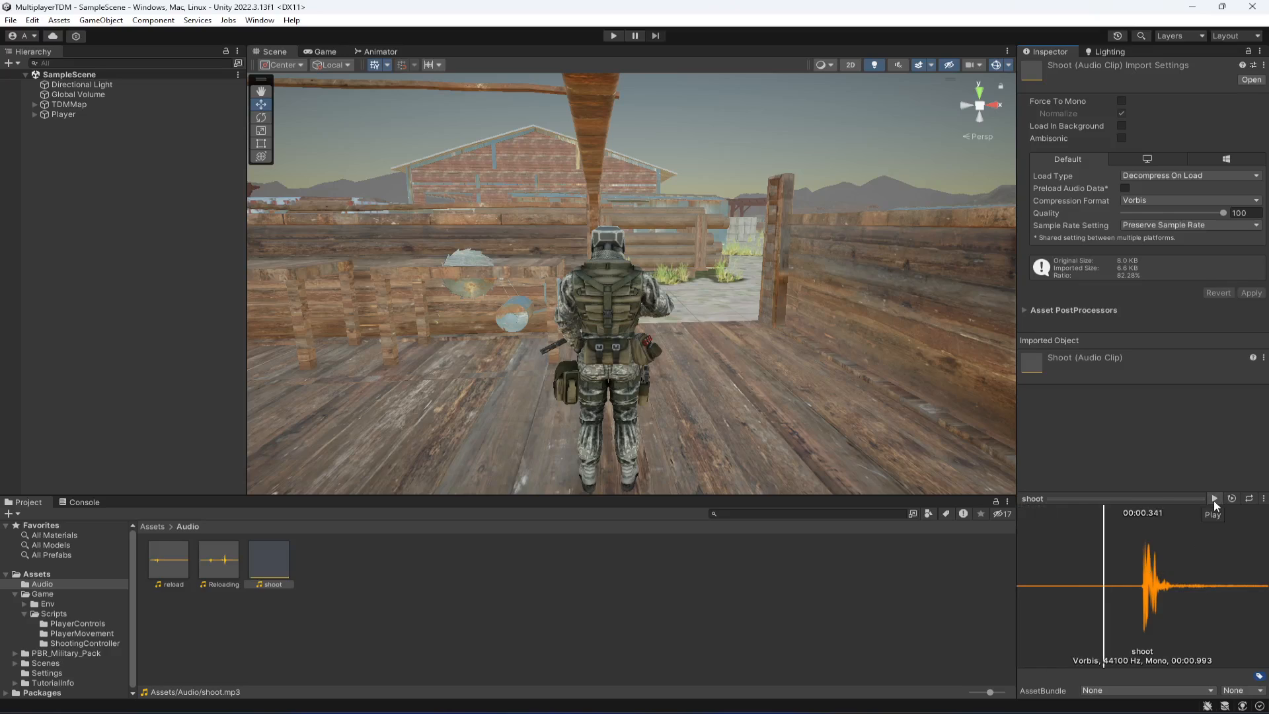
left_click(168, 559)
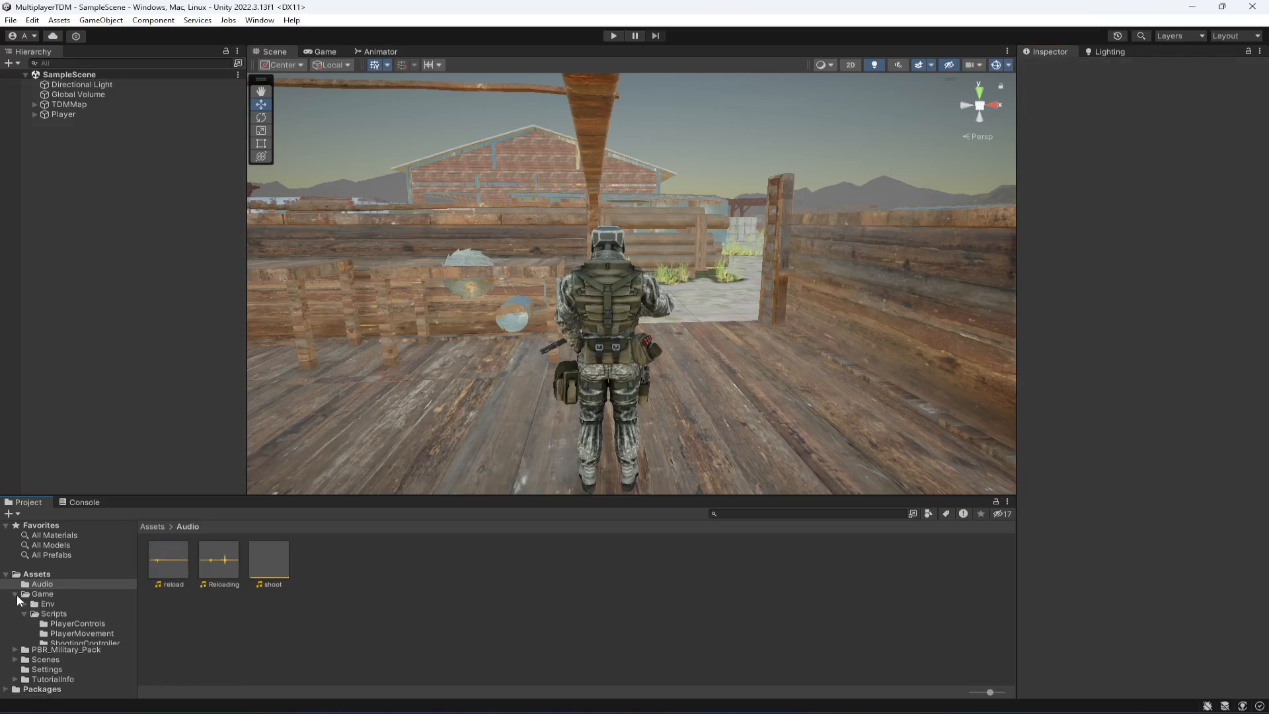
Add an Audio Source component to the Player
left_click(62, 113)
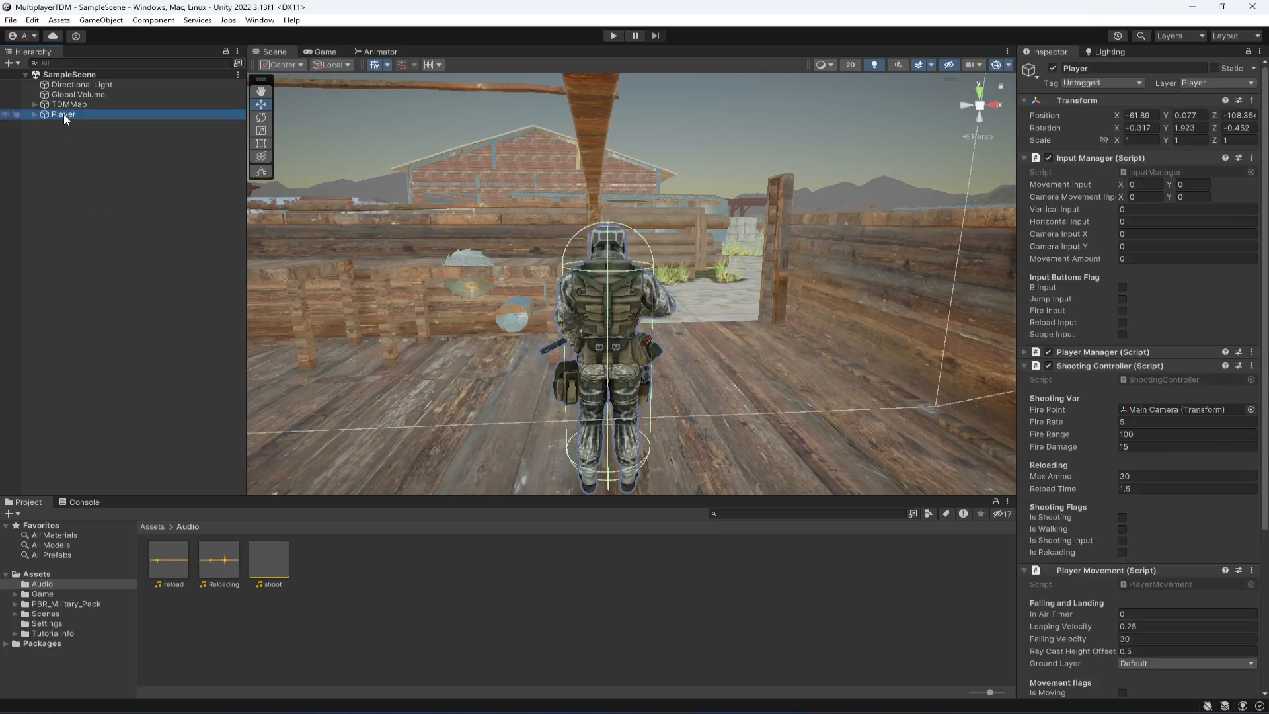
scroll("down", 3)
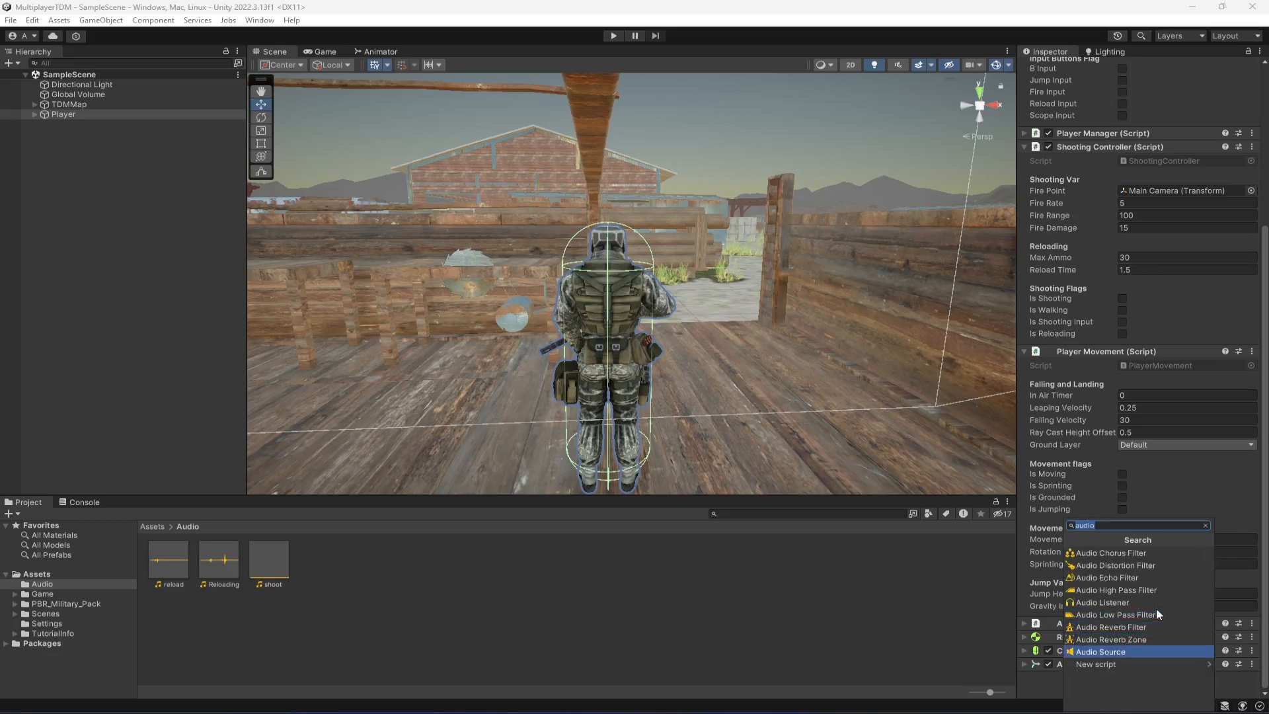
left_click(1100, 651)
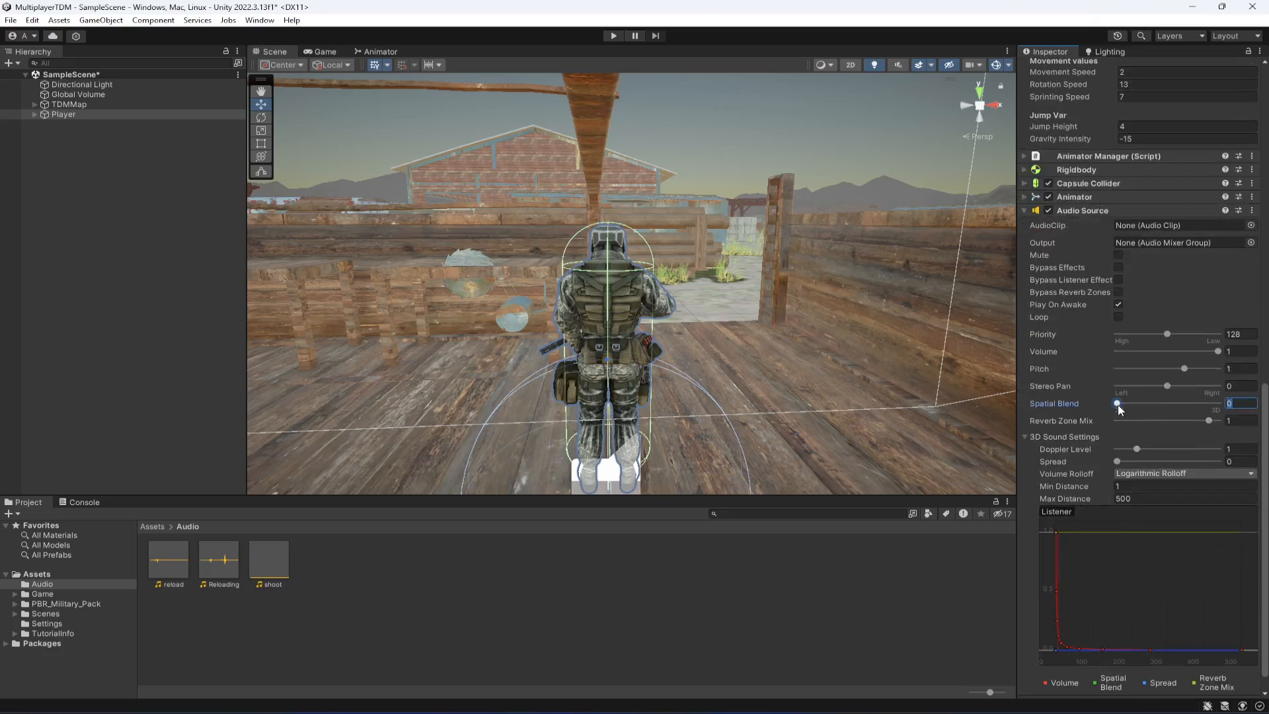
Set the Audio Source Spatial Blend to 1 (3D) and lower Volume to about 0.2
left_click_drag(1118, 403, 1214, 403)
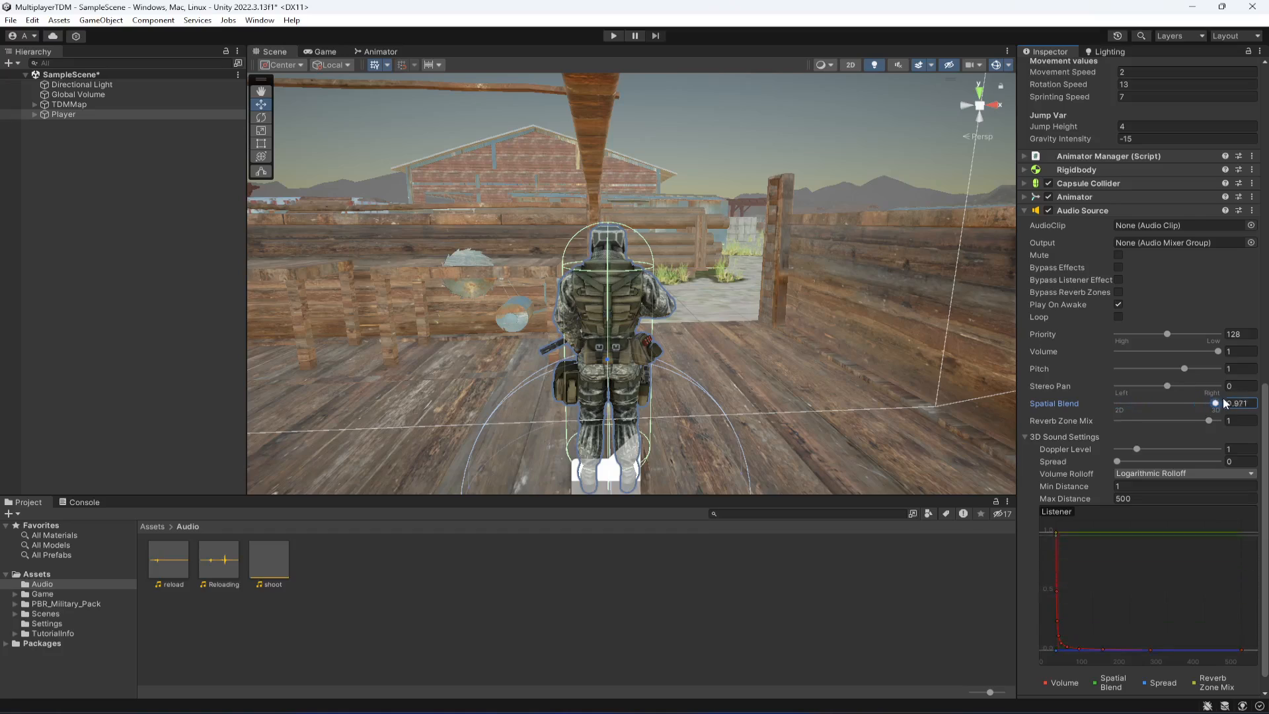
left_click_drag(1212, 402, 1220, 403)
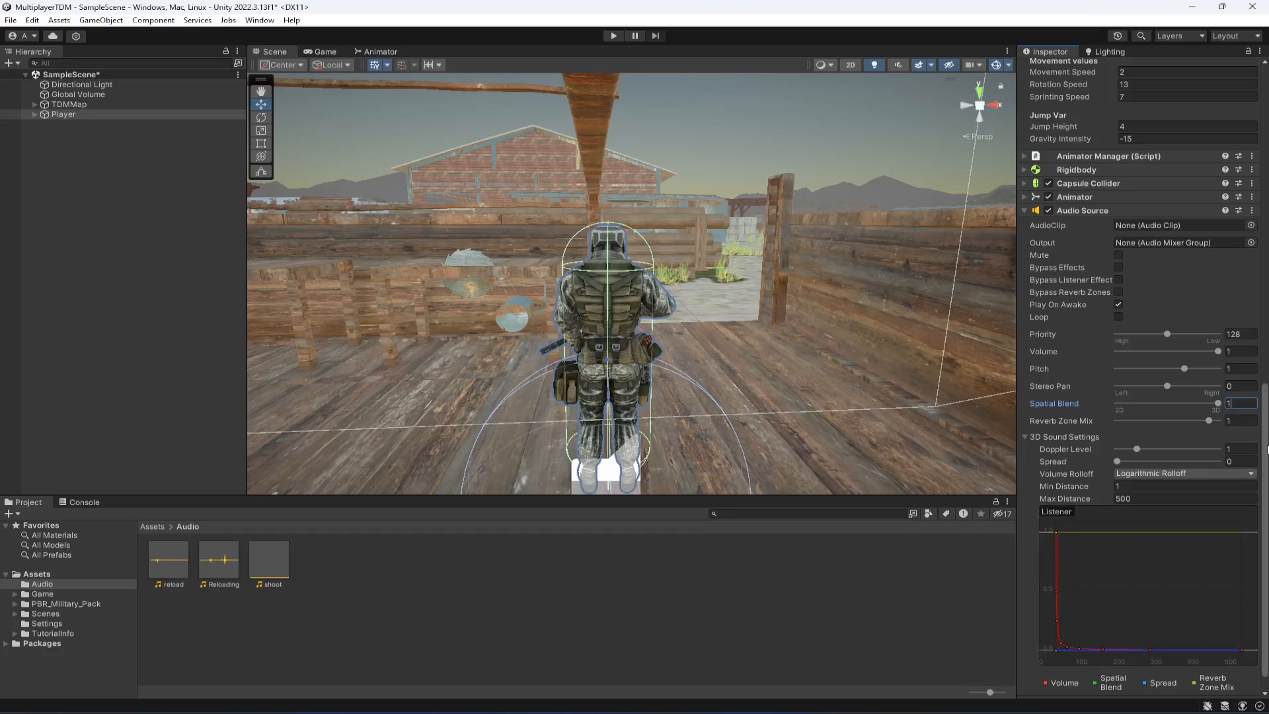
mouse_move(1134, 272)
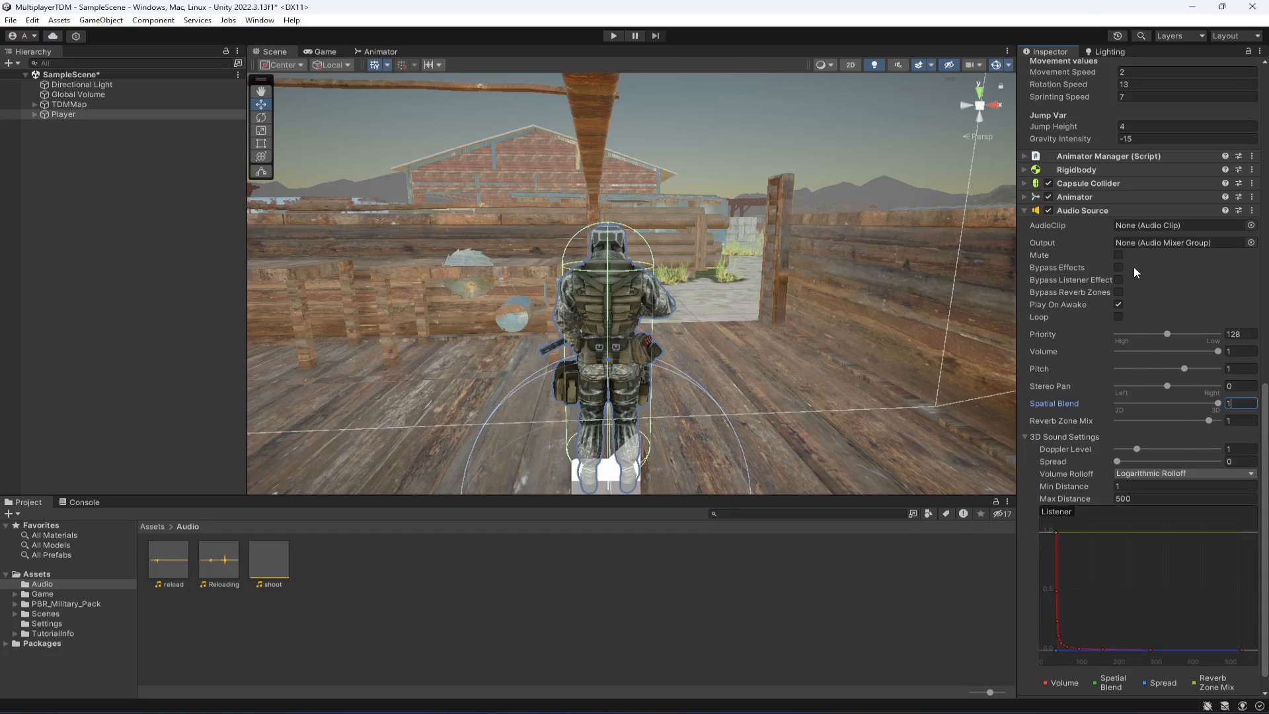
left_click_drag(1246, 357, 1136, 357)
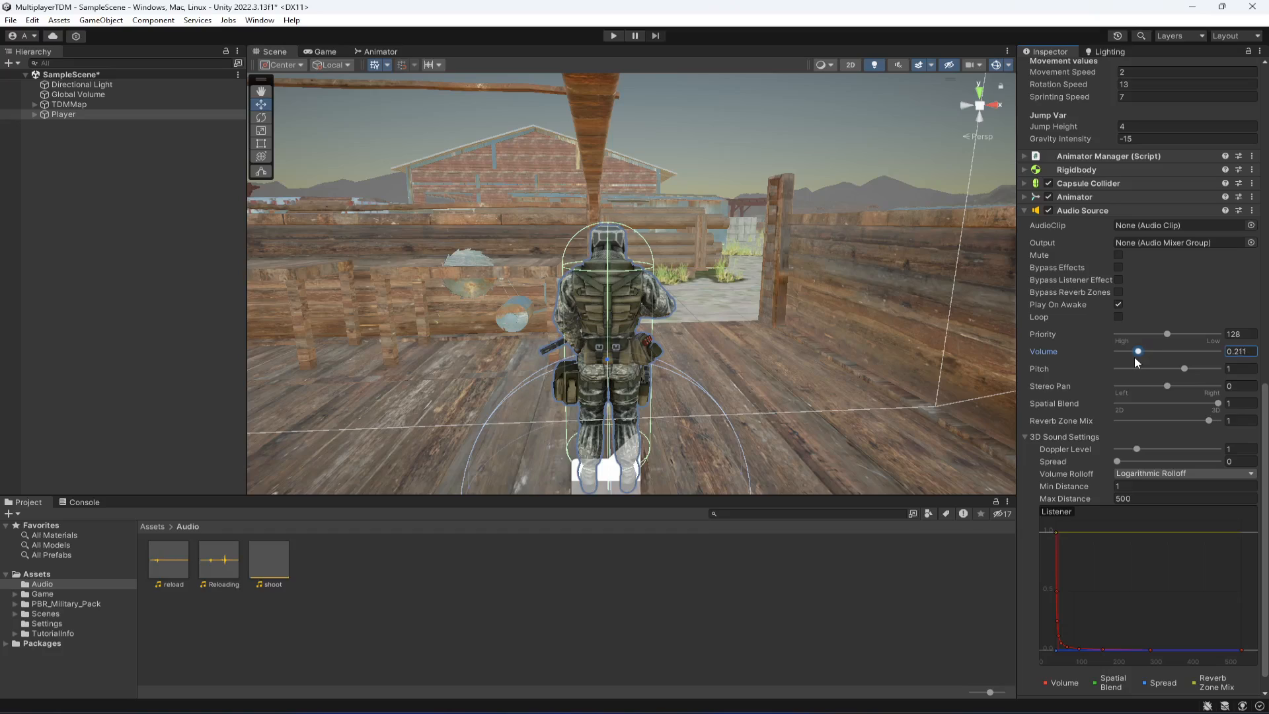
left_click_drag(1136, 351, 1134, 351)
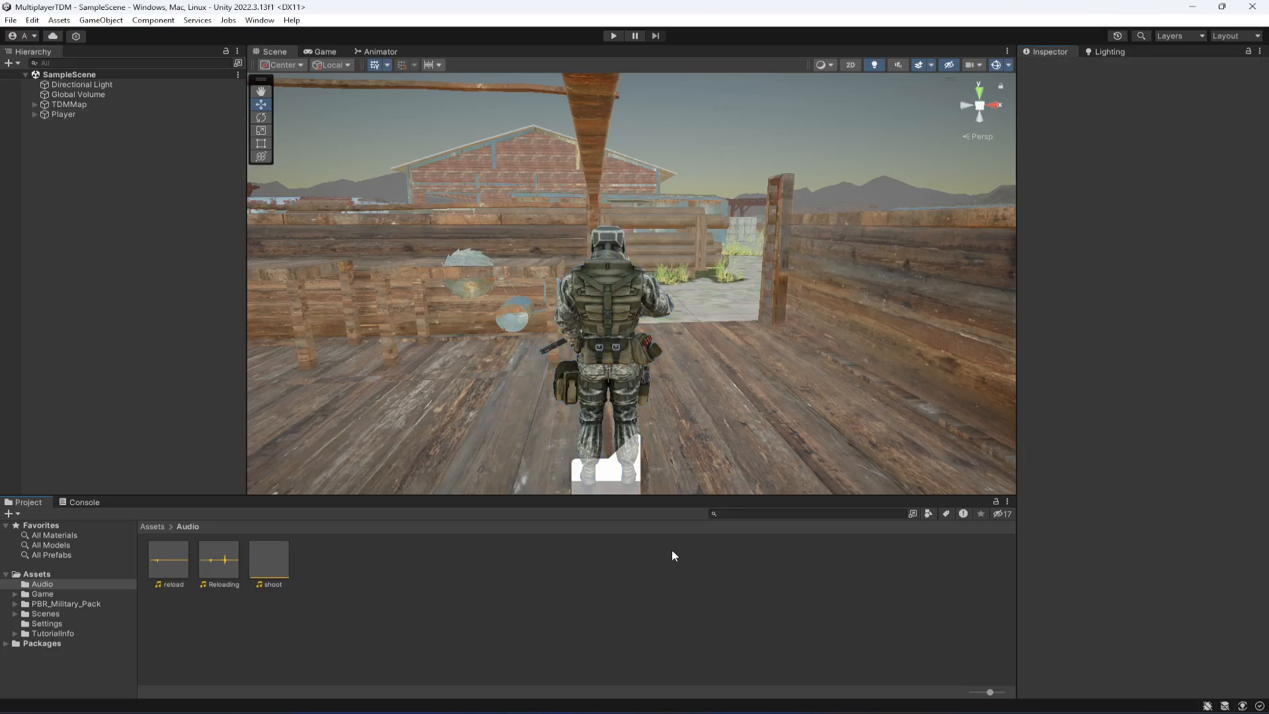
left_click(269, 559)
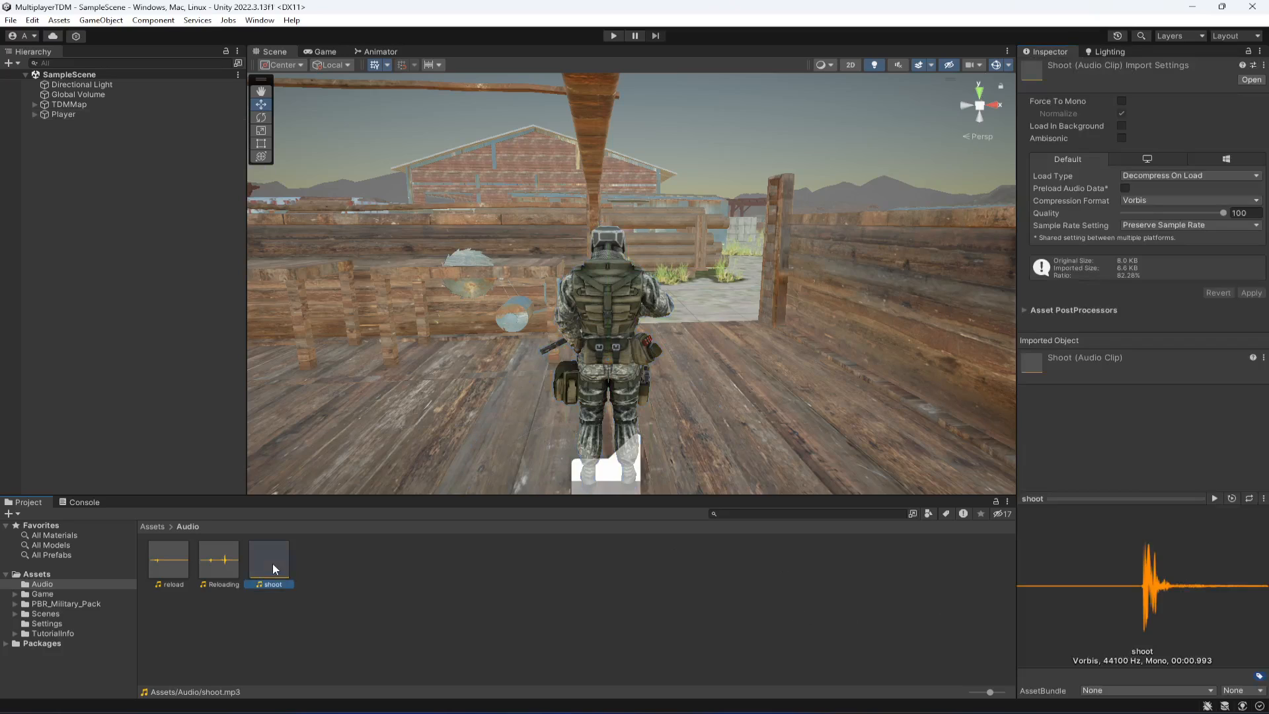
left_click(1212, 498)
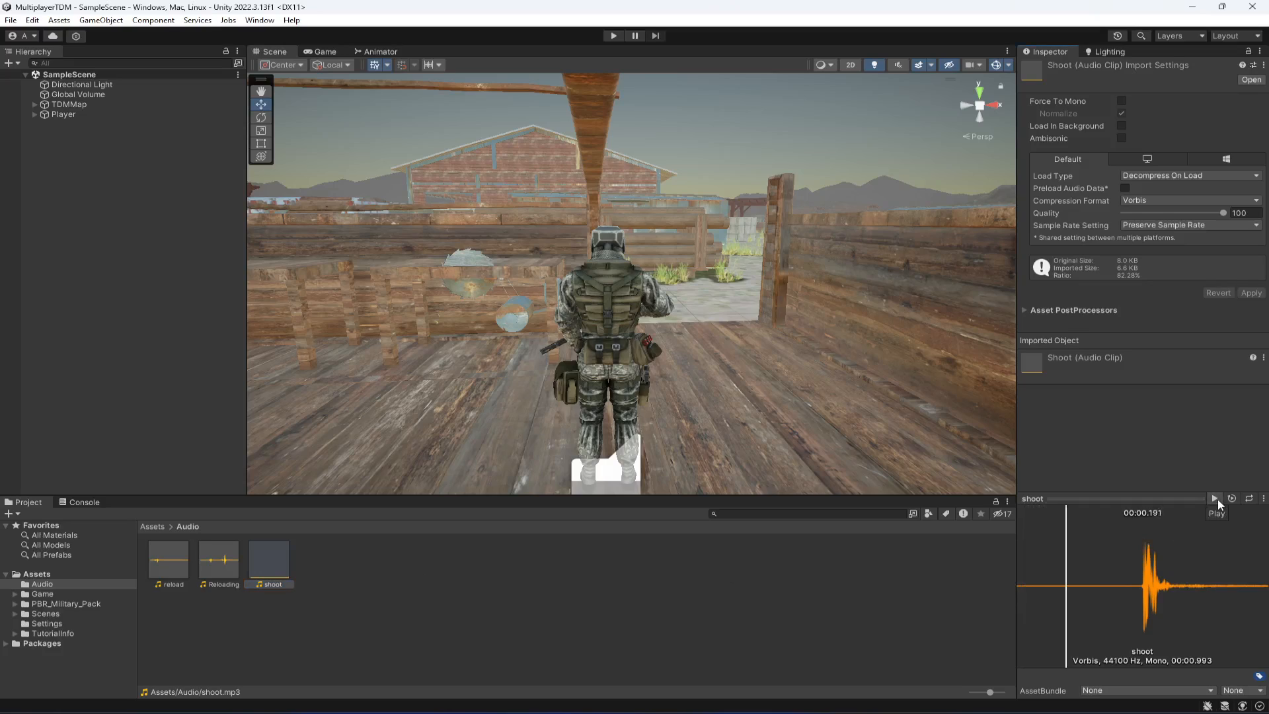
left_click(1214, 498)
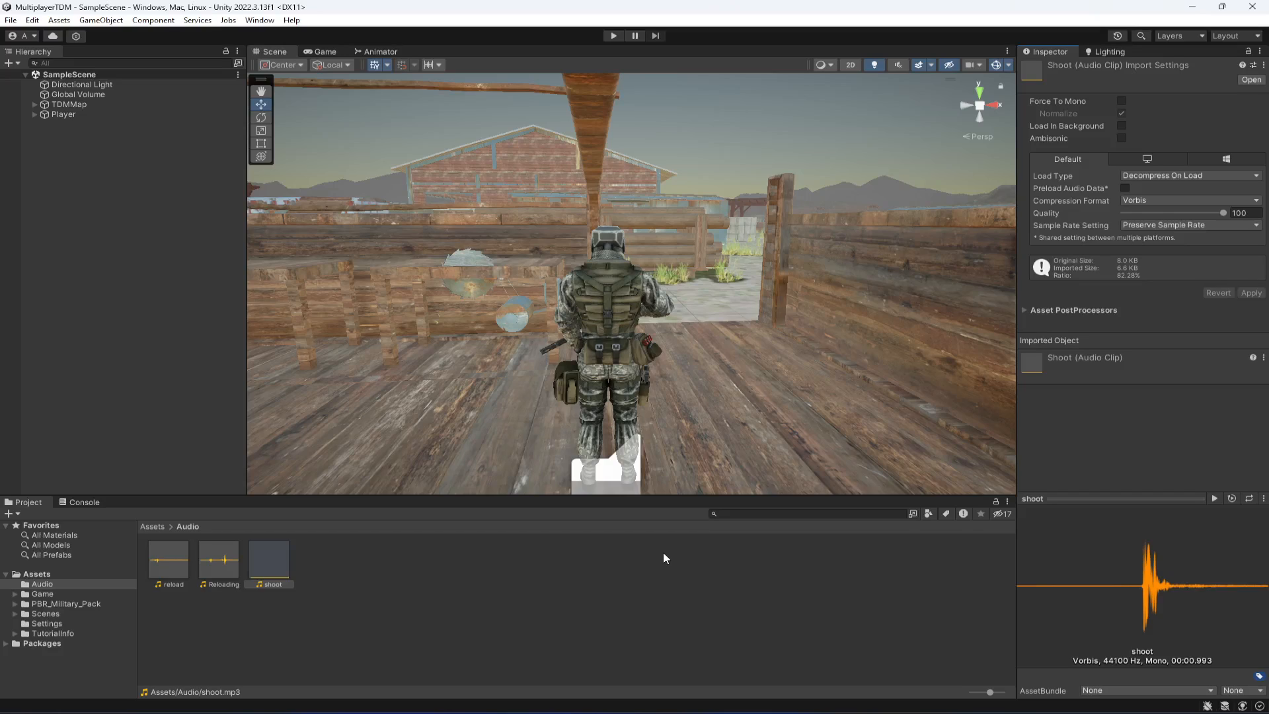
mouse_move(987, 534)
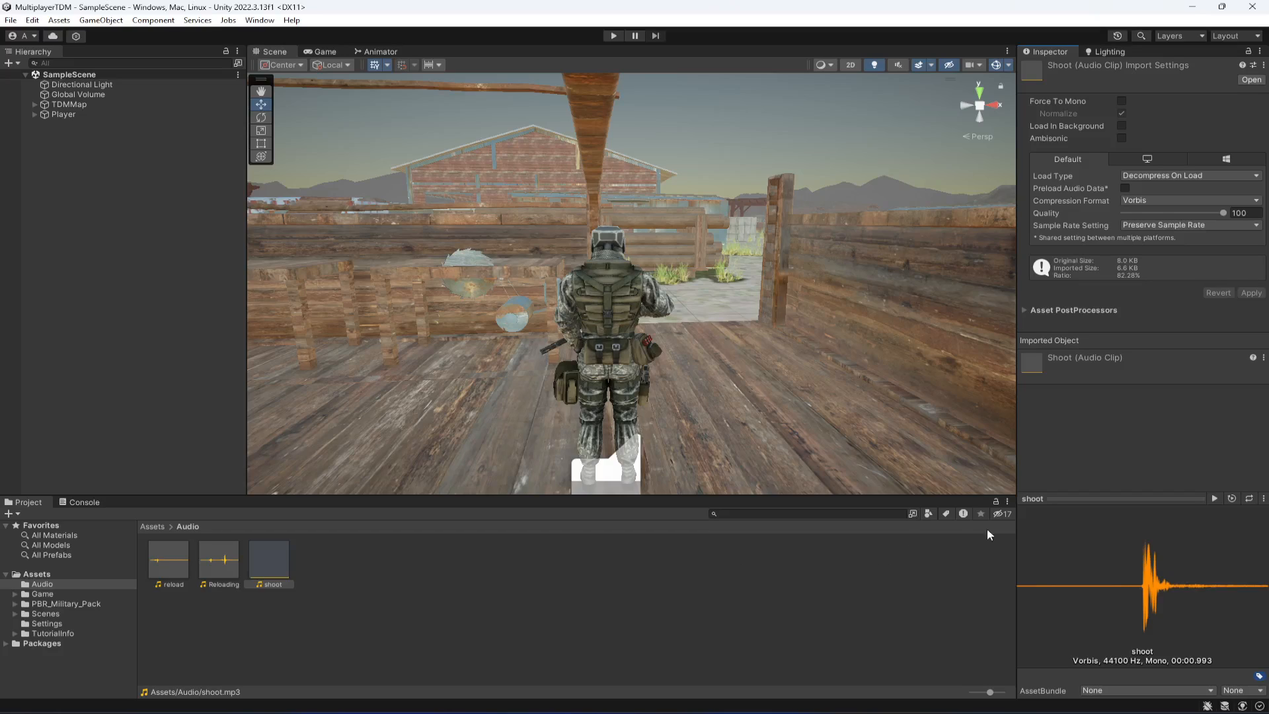
mouse_move(1218, 499)
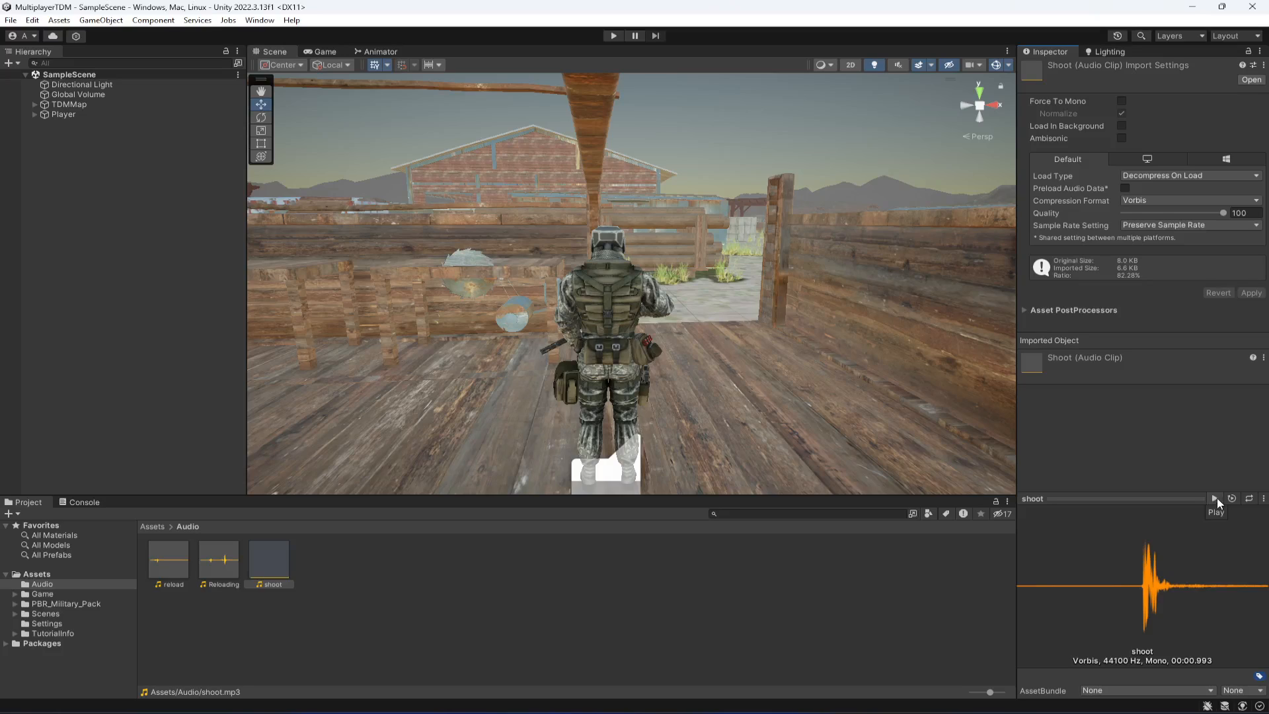
left_click(390, 630)
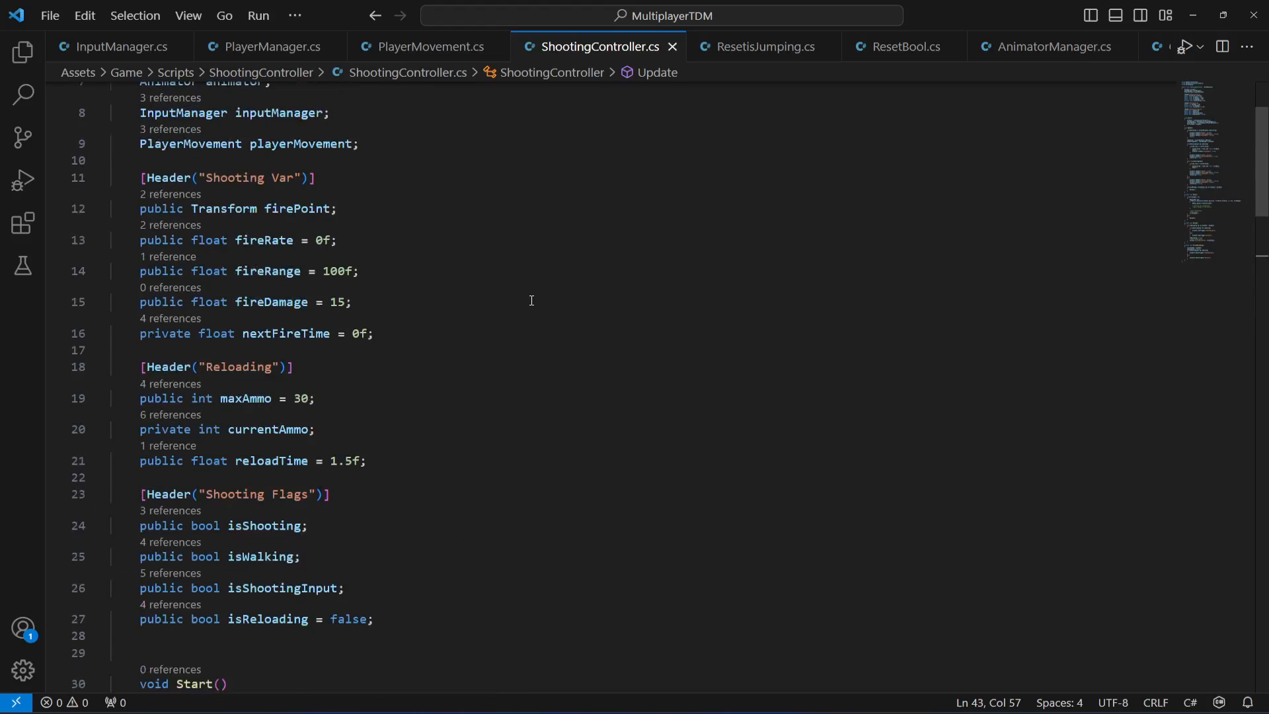
Add a [Header("Sound Effects")] with a public AudioSource soundAudioSource field
scroll("down", 3)
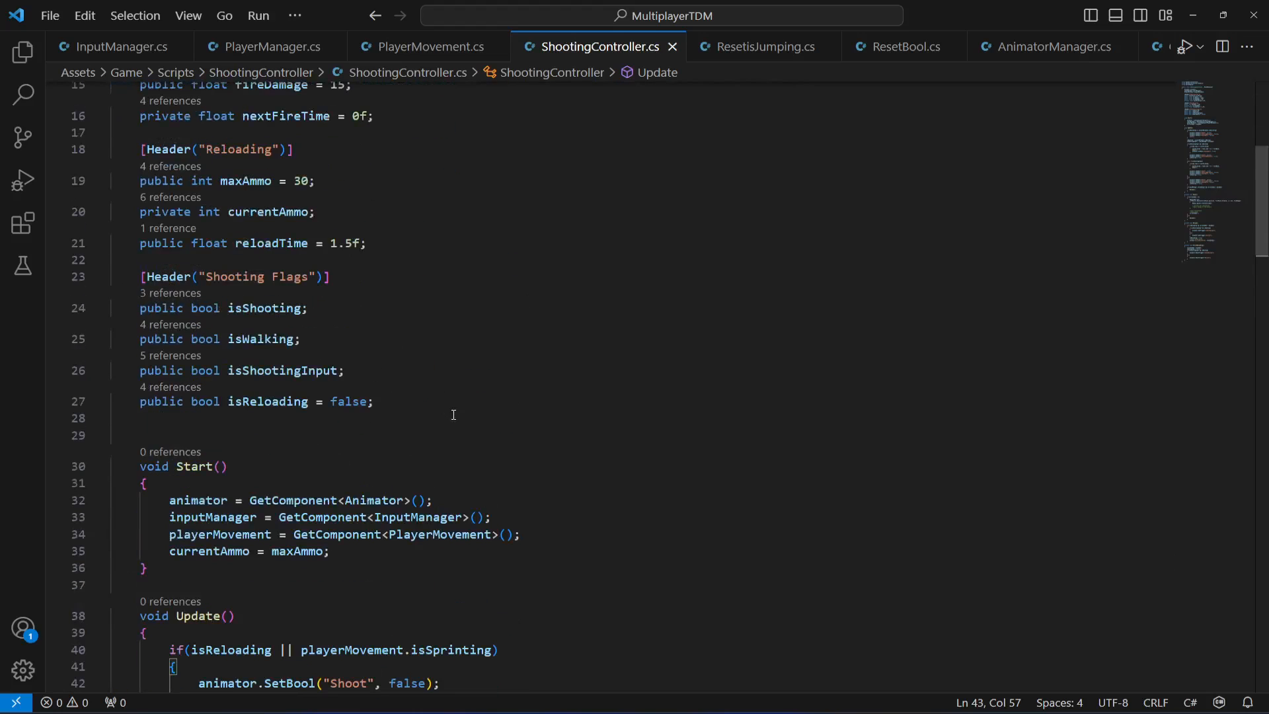
key("Enter")
type("Header(")
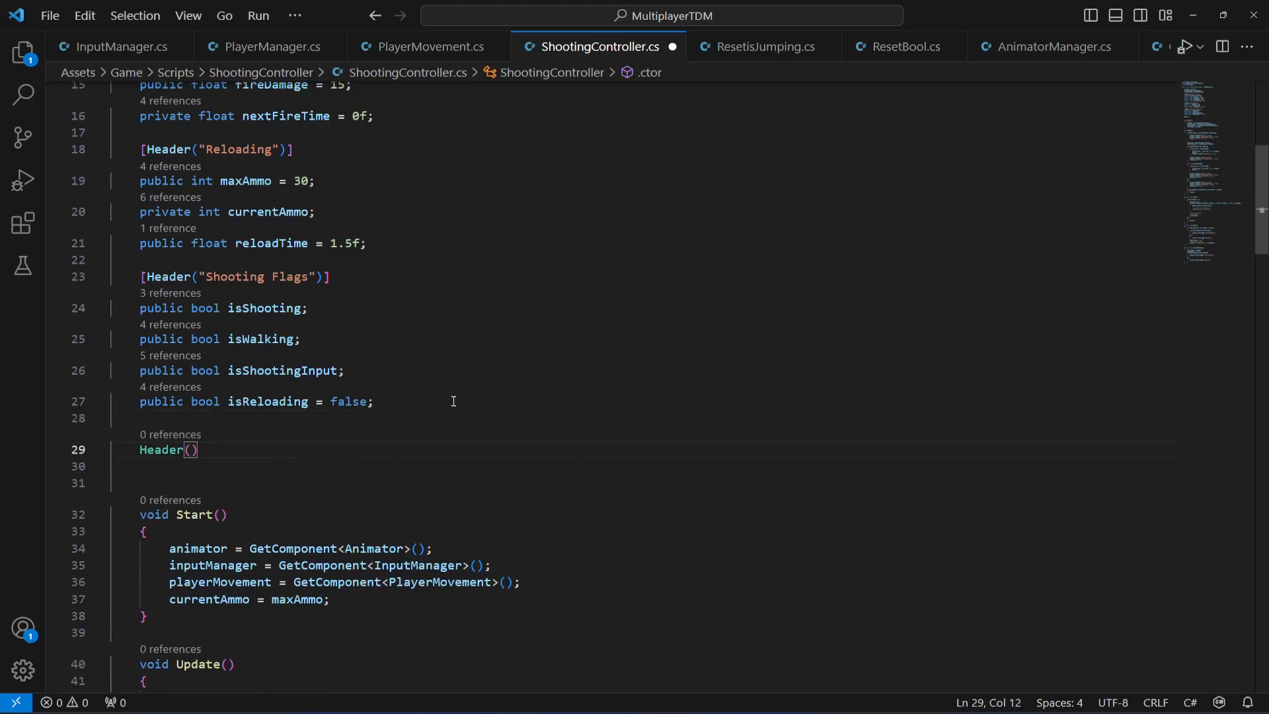
type("[")
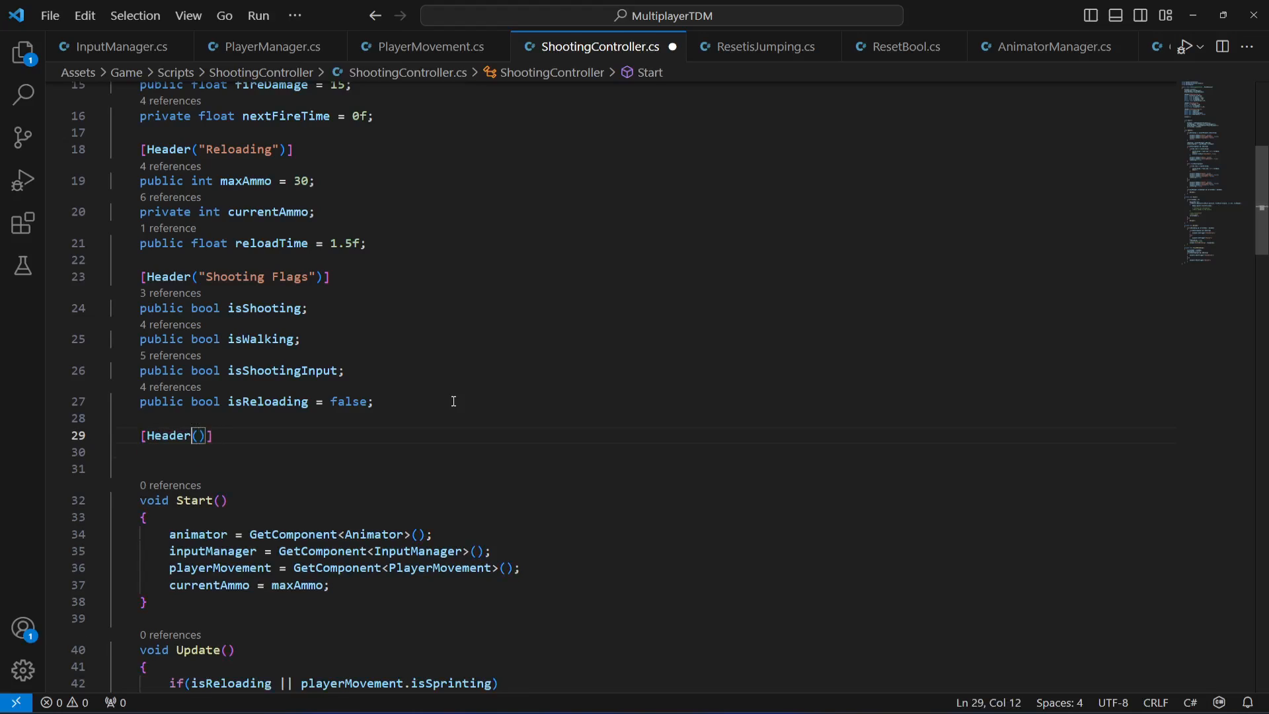
type("\"\"")
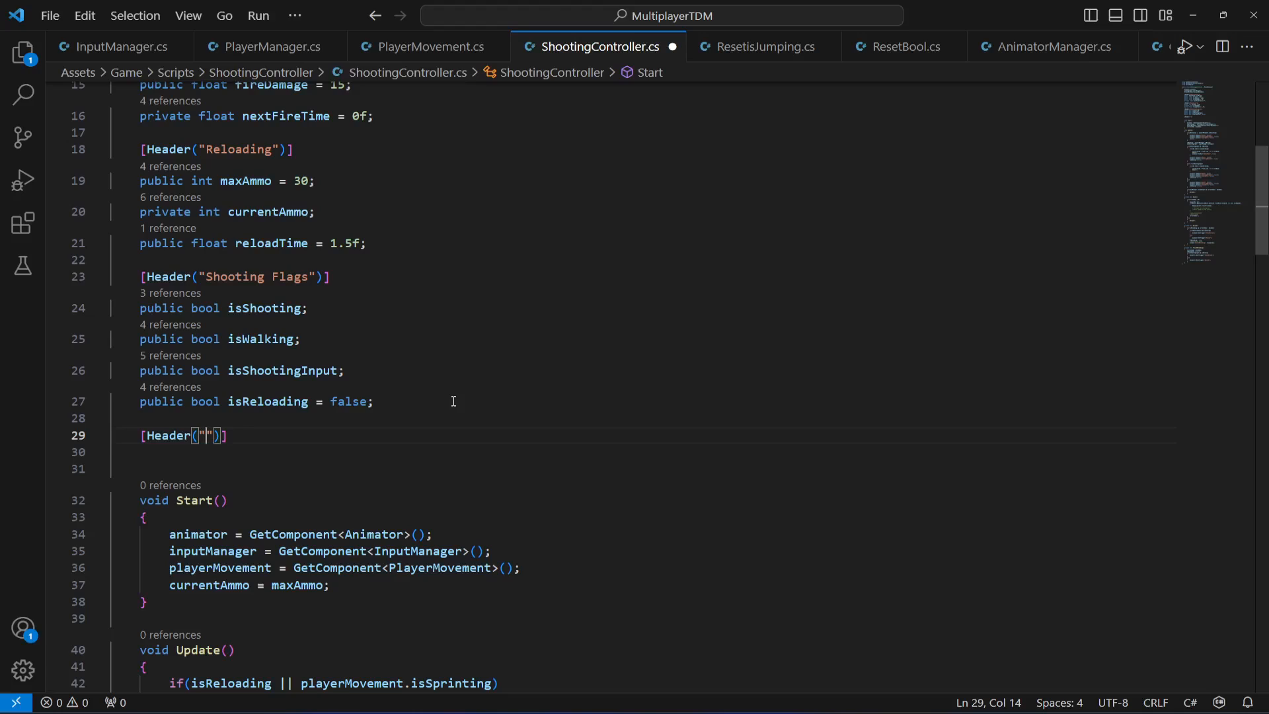
type("Sound Effects")
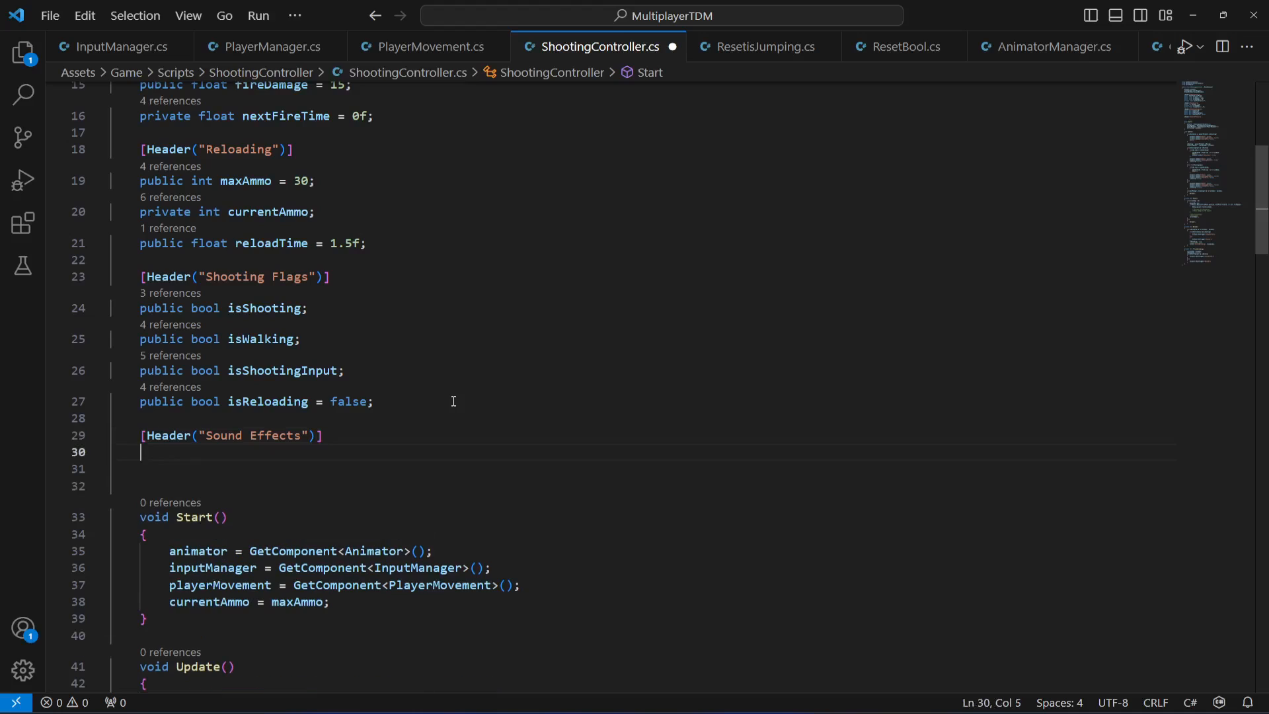
type("public Audio")
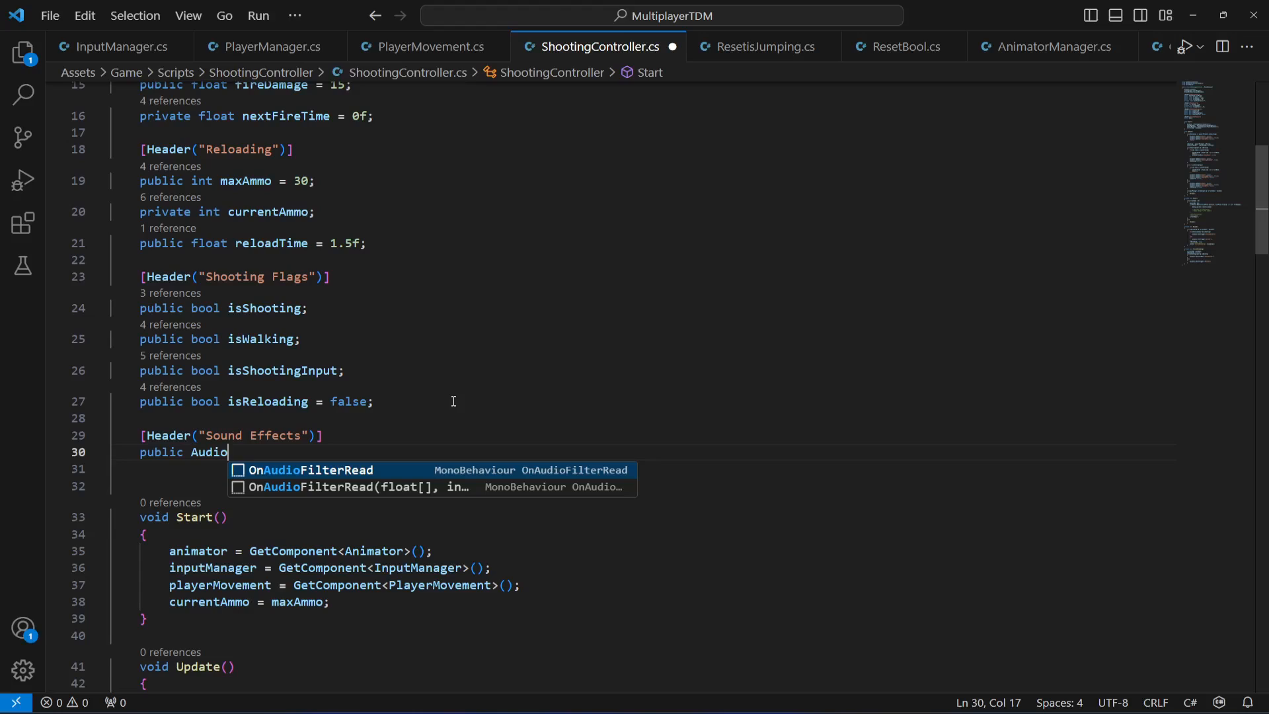
type("Source")
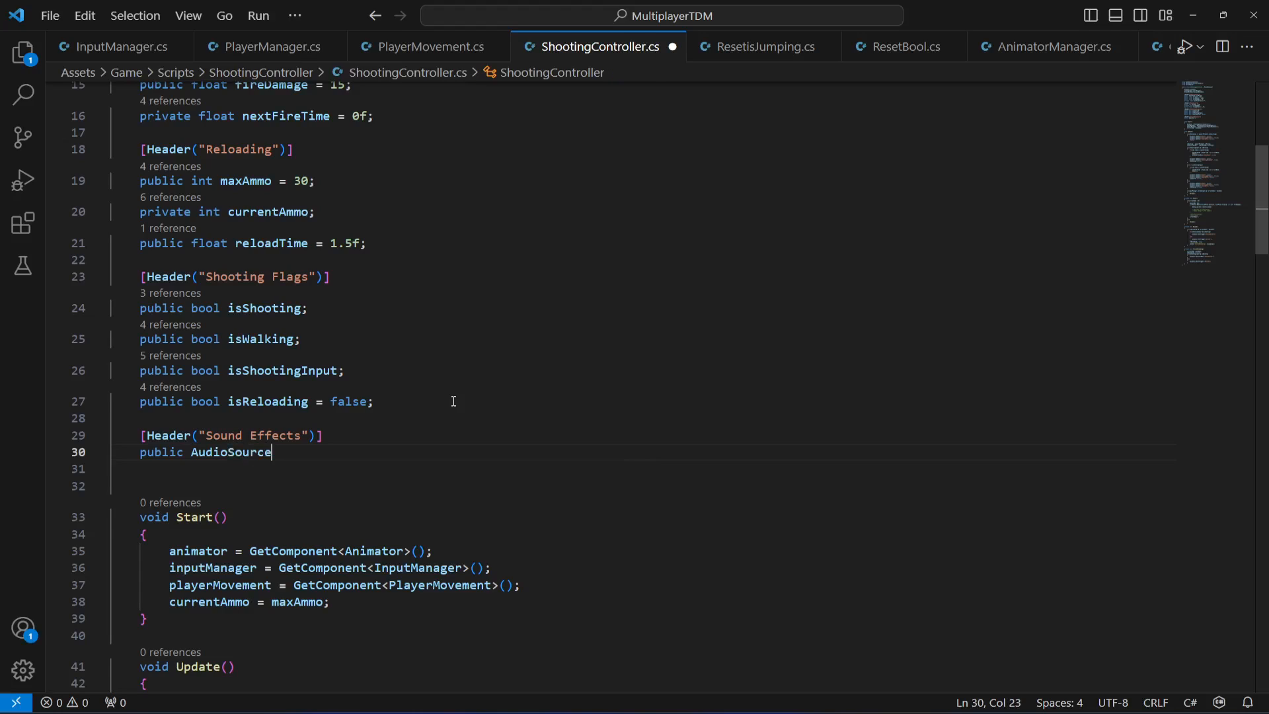
type("soun")
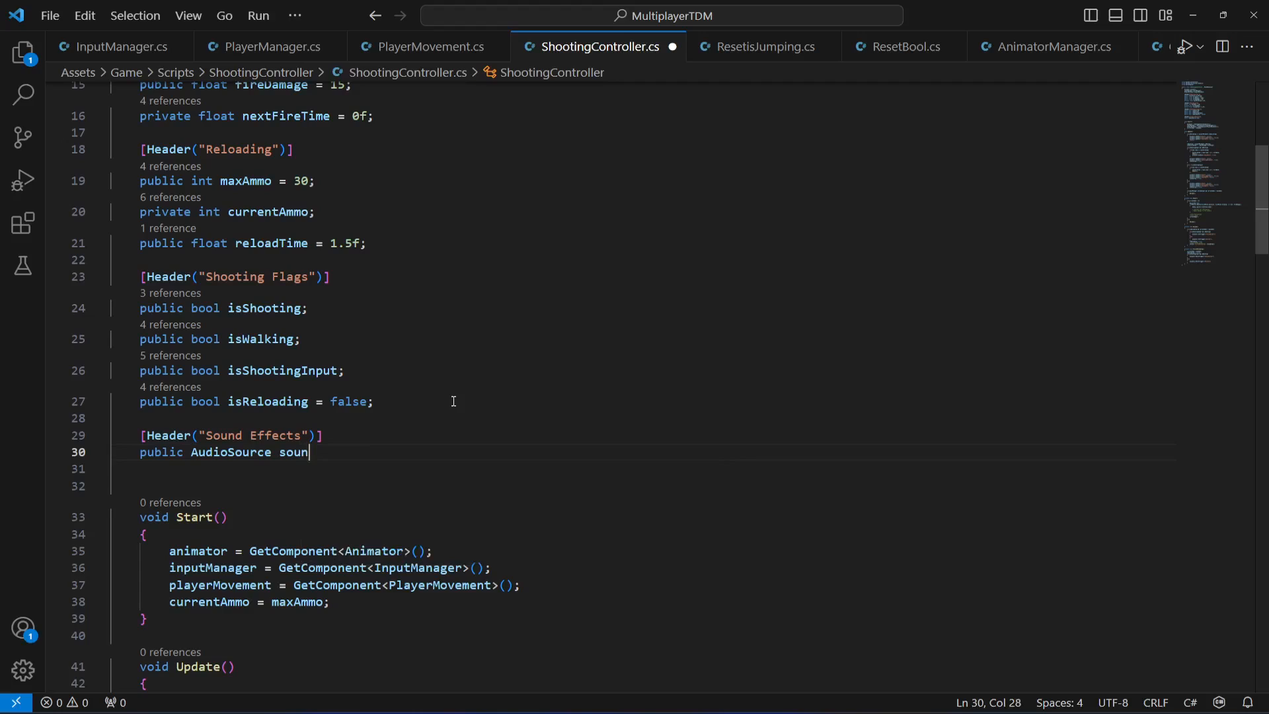
type("dAudio")
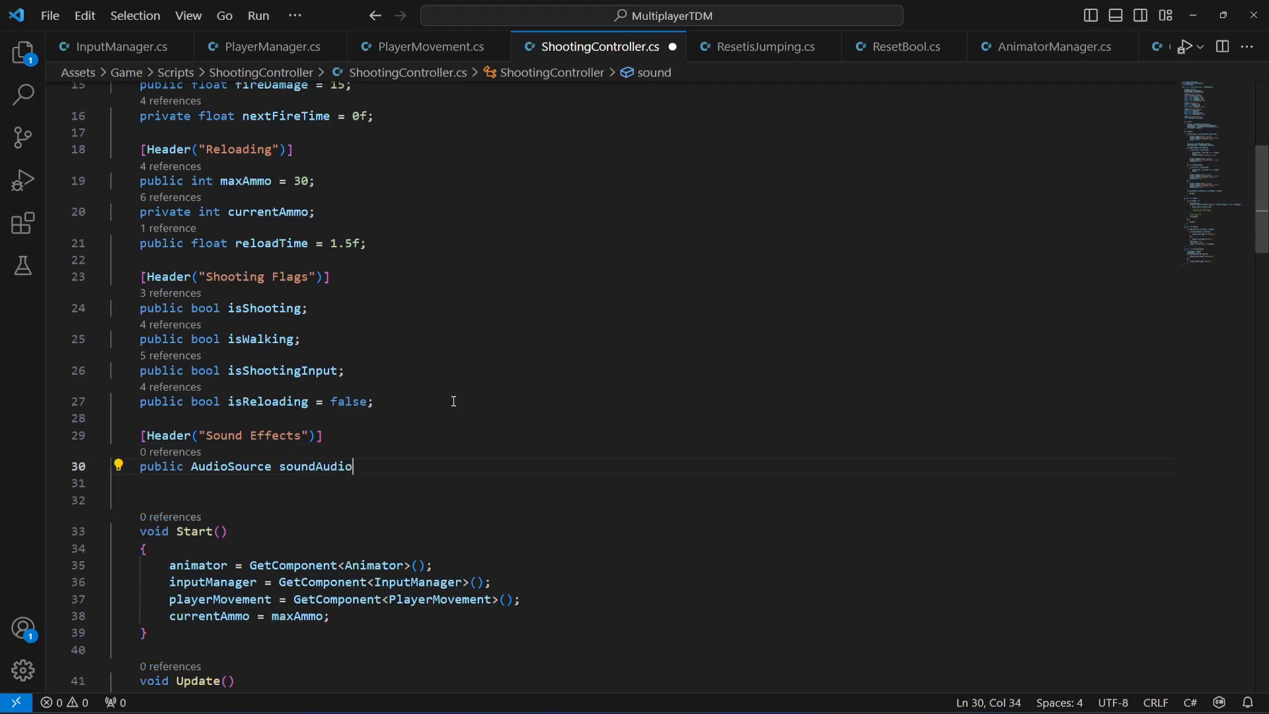
type("Source;")
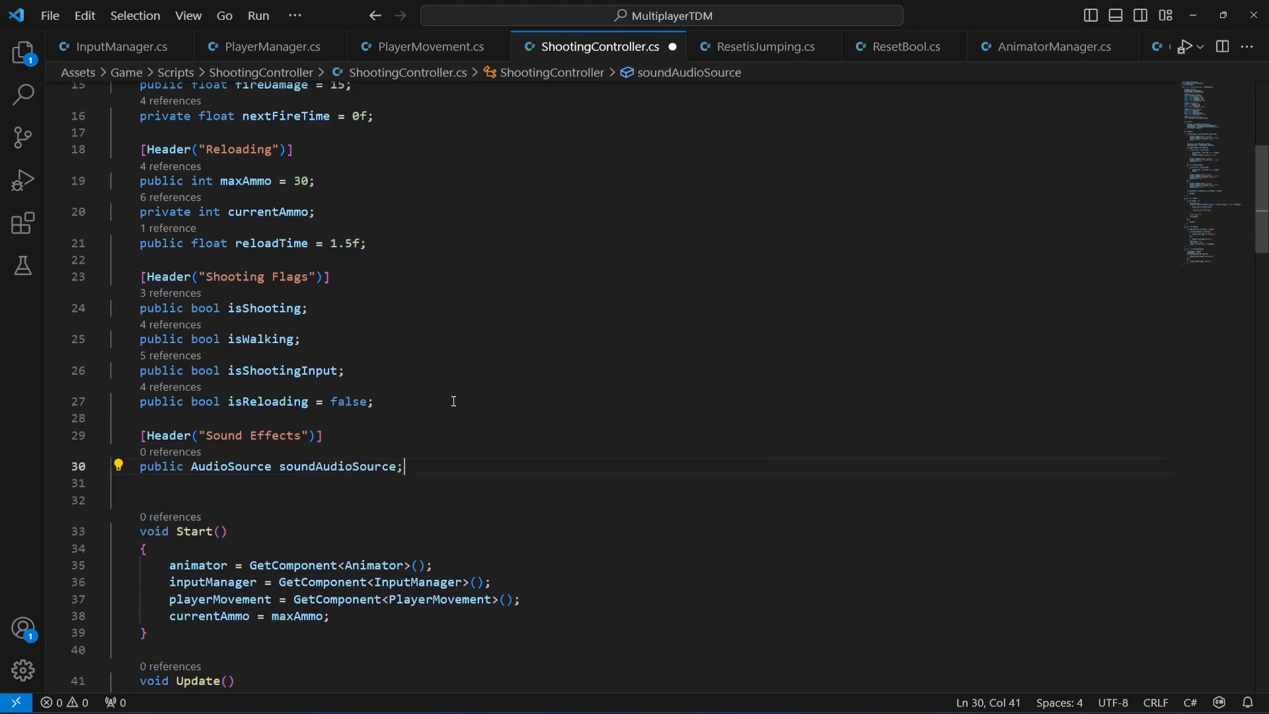
Declare the public AudioClip fields shootingSoundClip and reloadingSoundClip
key("Enter")
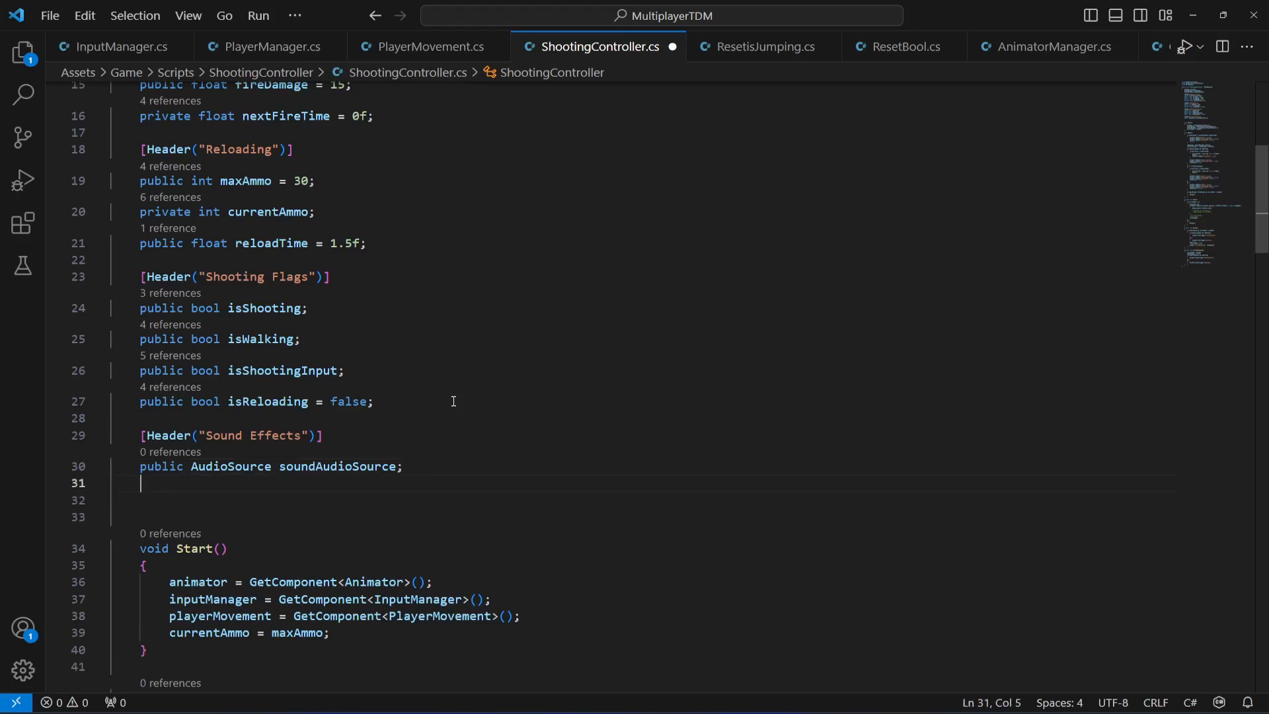
type("public A")
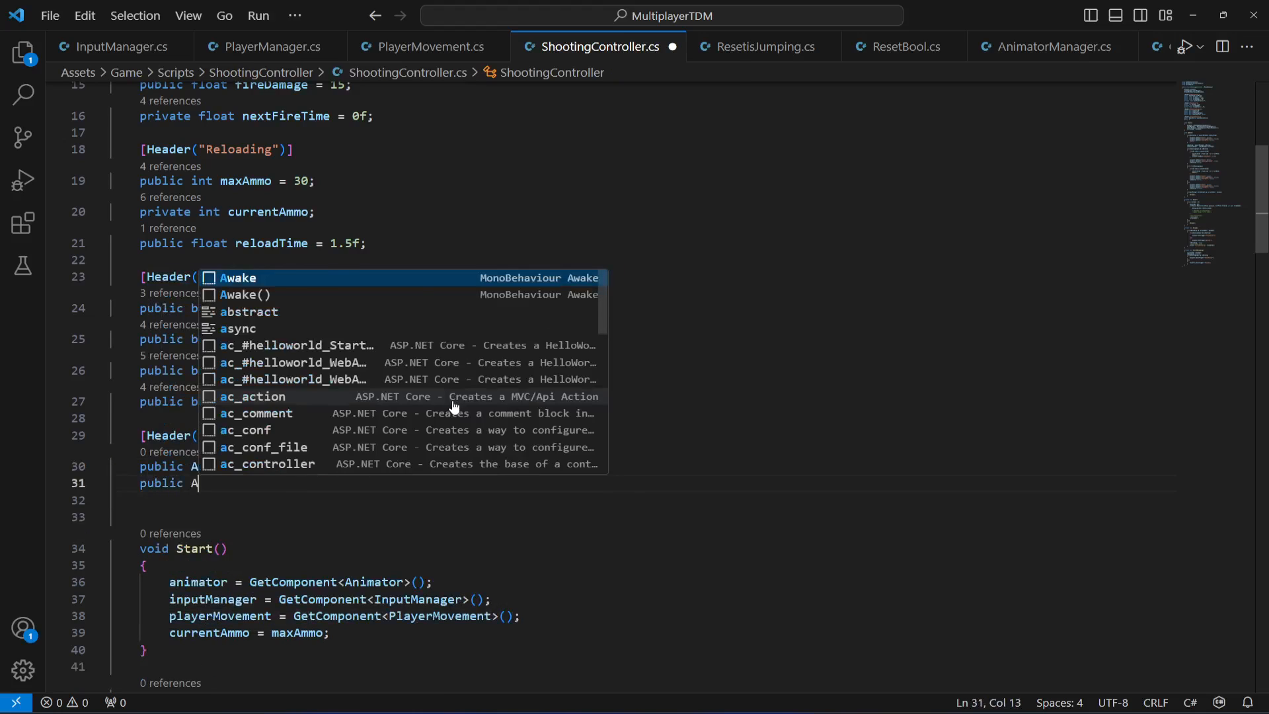
type("udio")
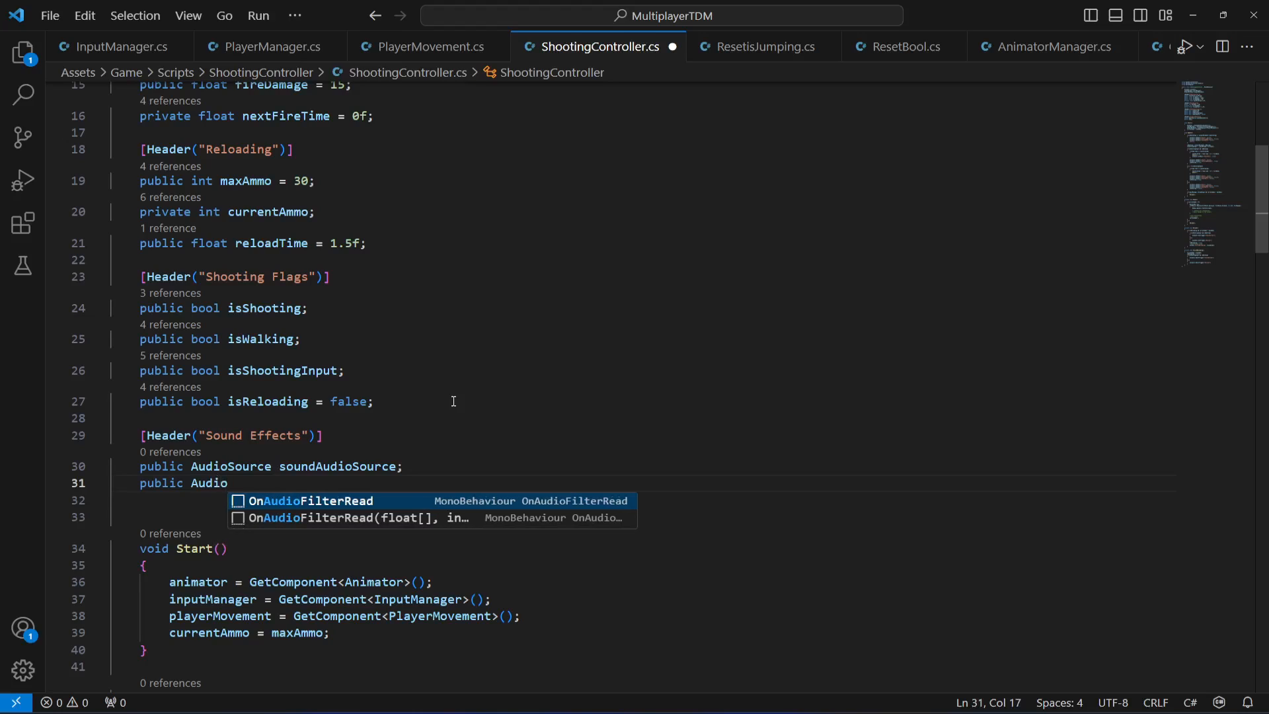
type("Clip")
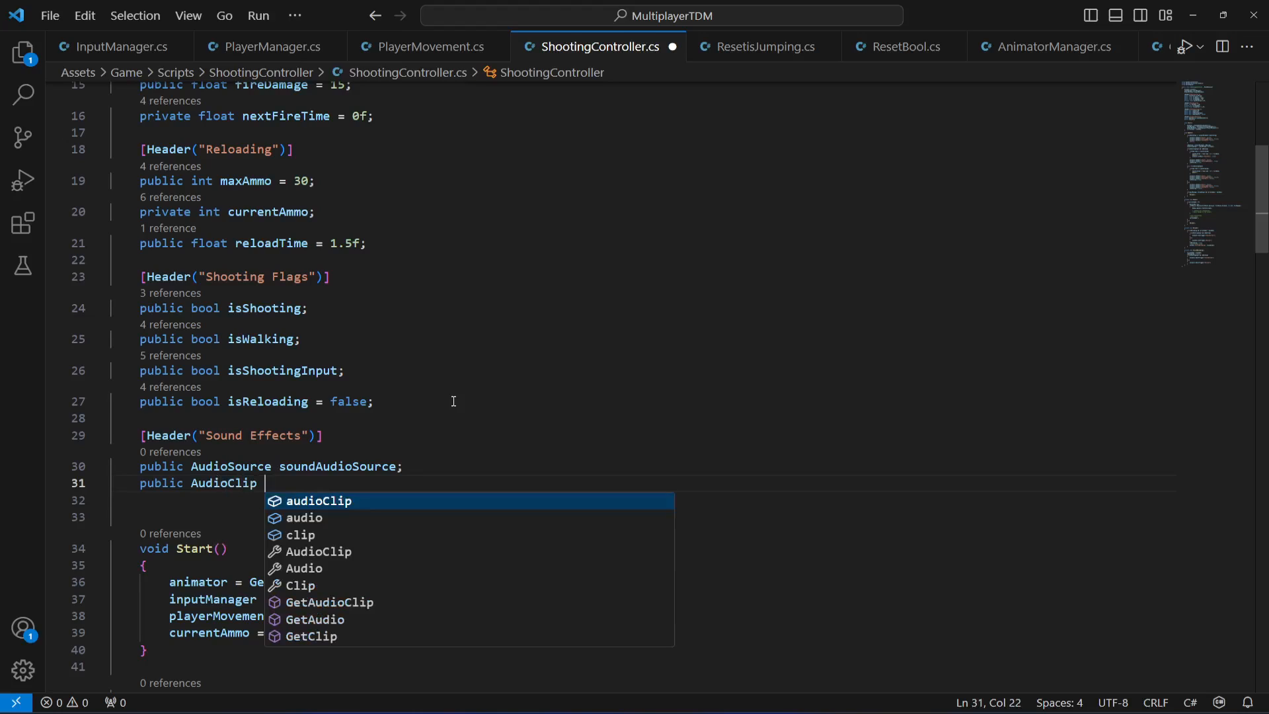
type("shootingSo")
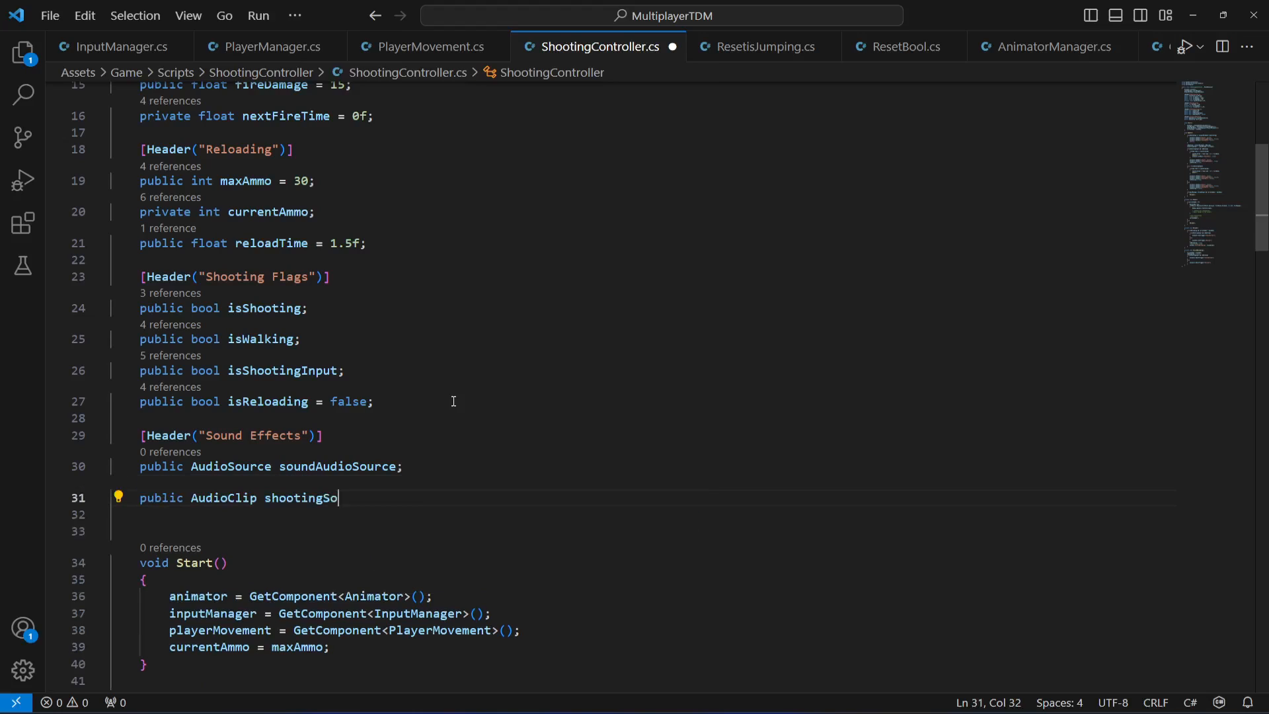
type("undClip;")
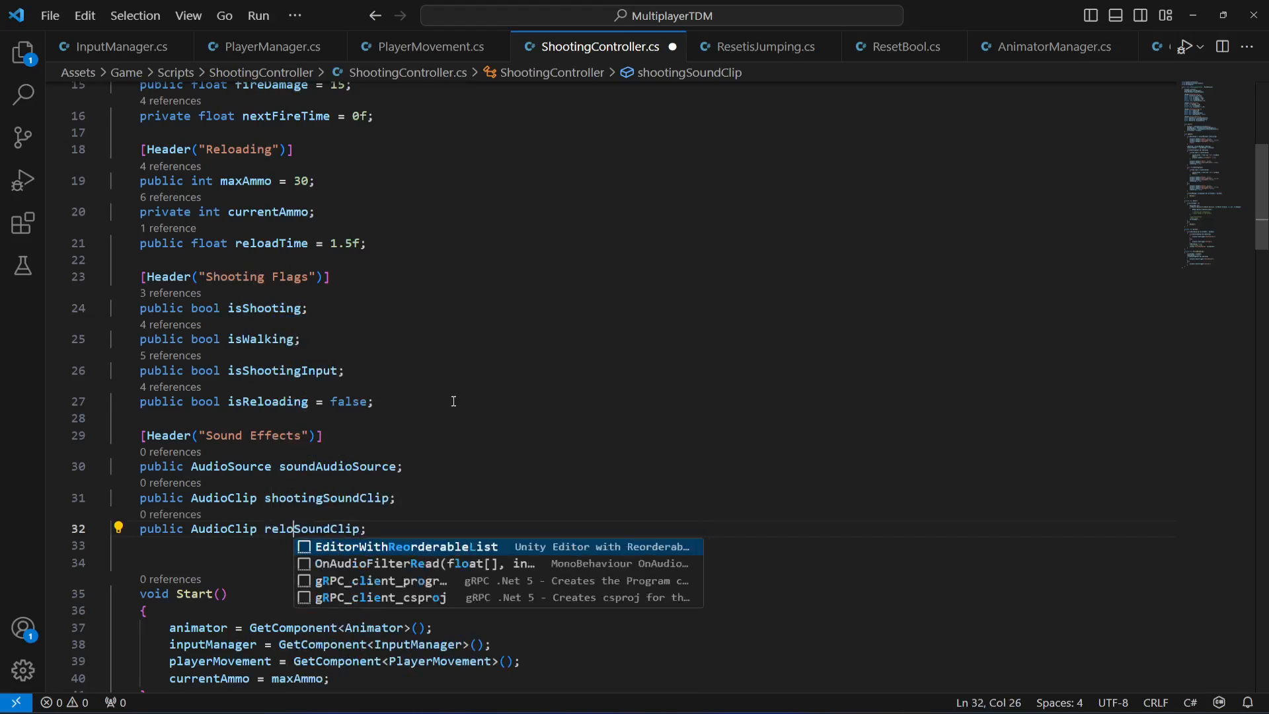
type("ading")
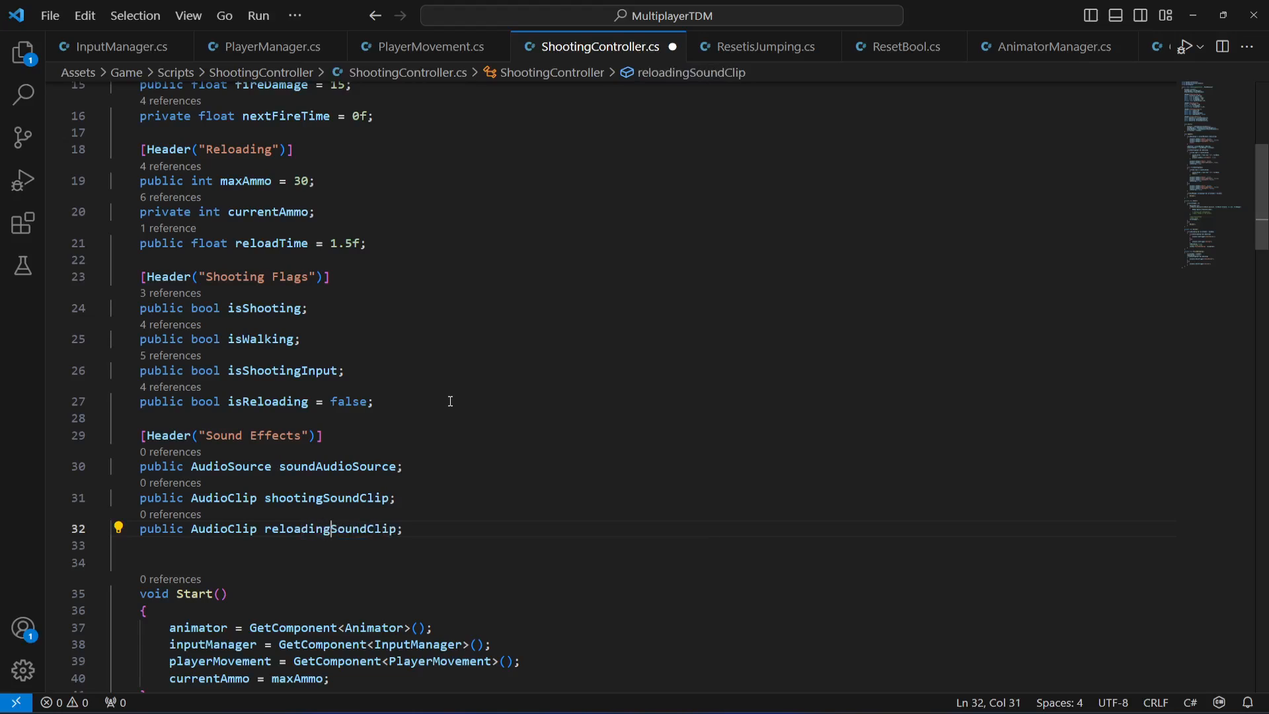
mouse_move(458, 517)
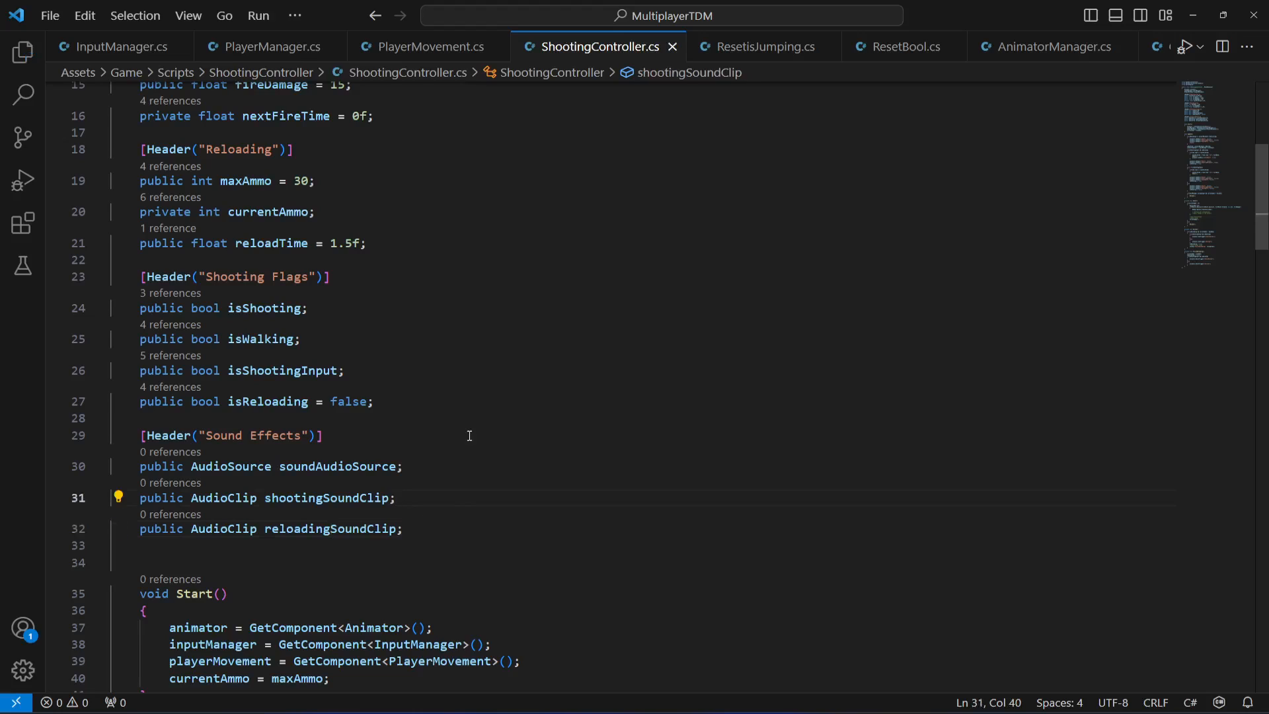
Replace Shoot()'s //play sound comment with soundAudioSource.PlayOneShot(shootingSoundClip);
scroll("down", 3)
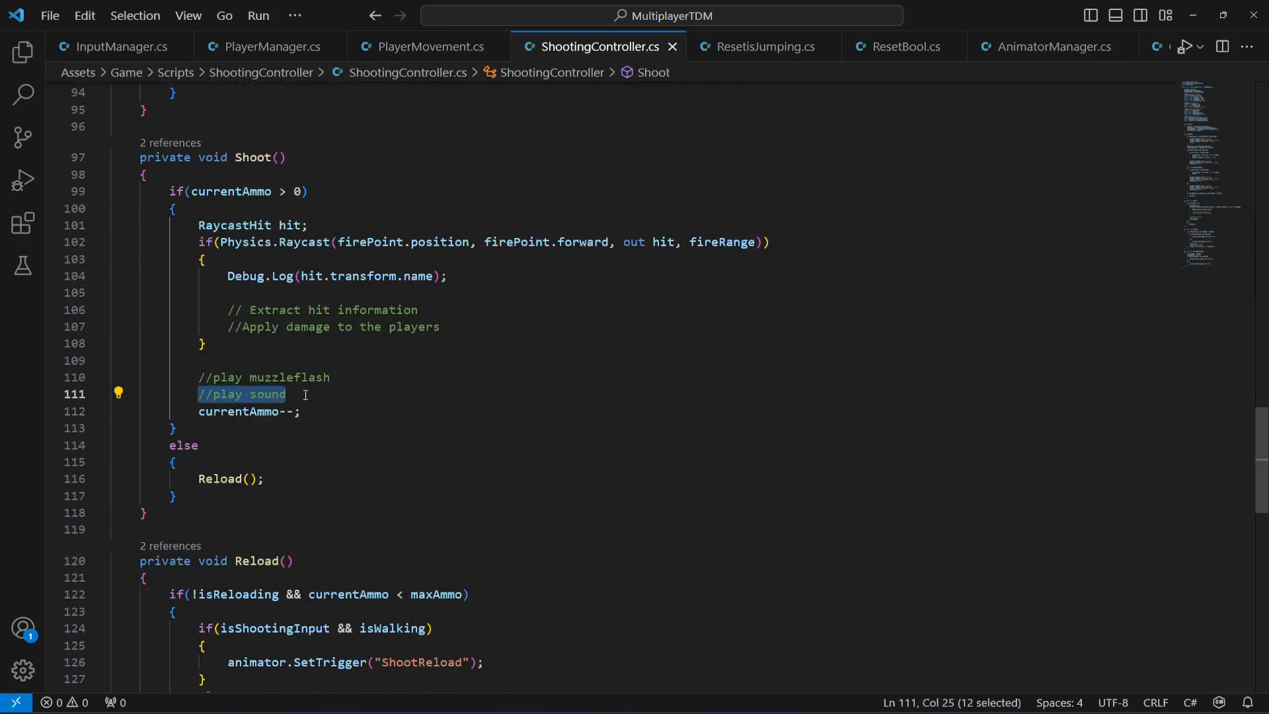
type("s")
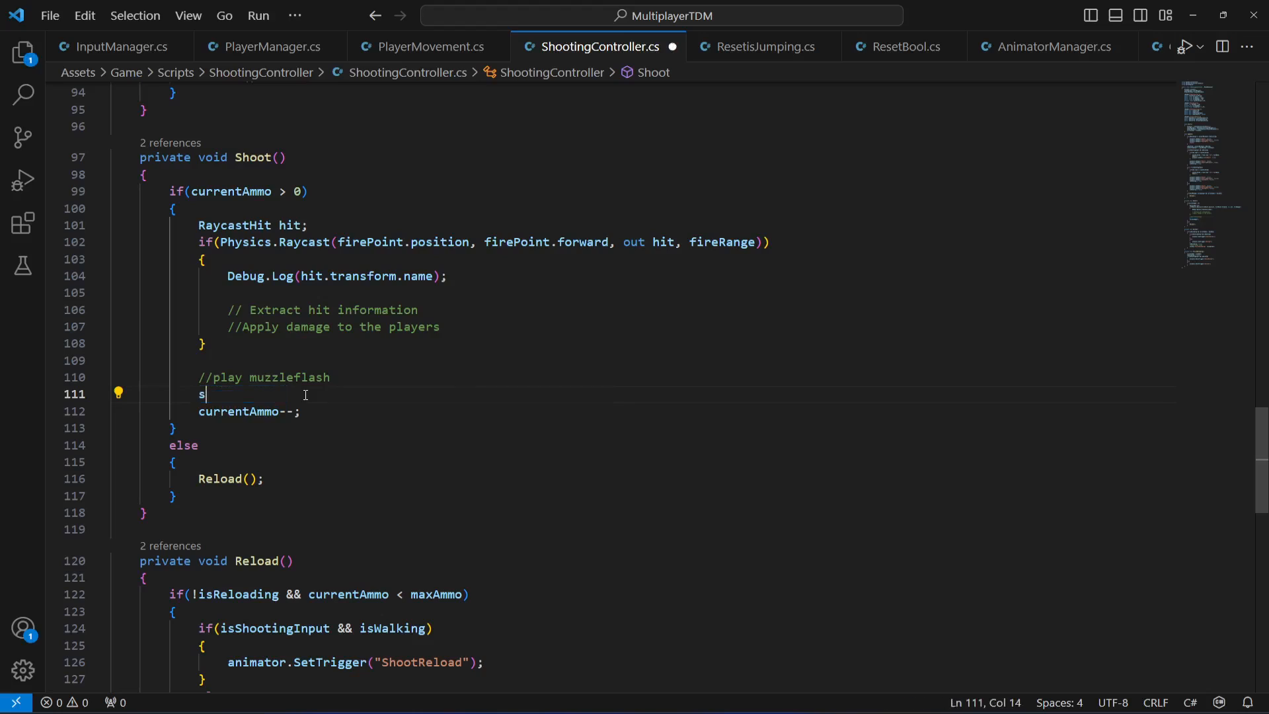
type("oundAudioSource")
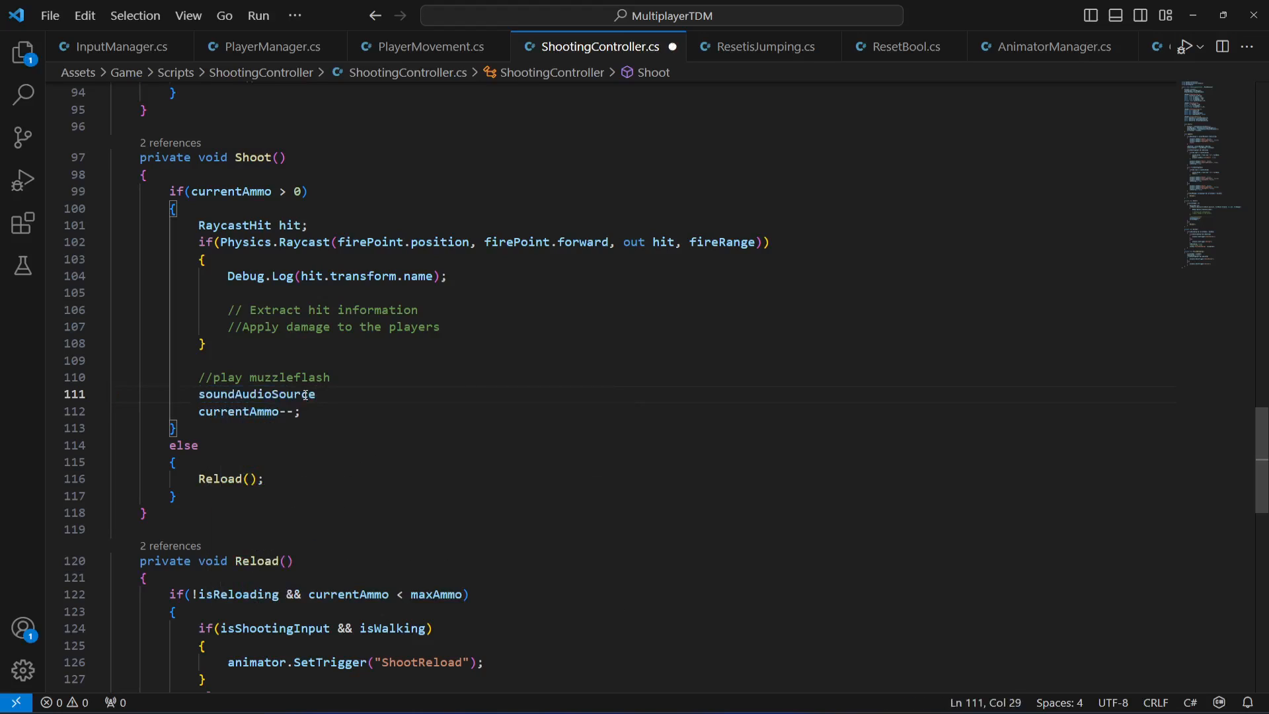
type(".Play")
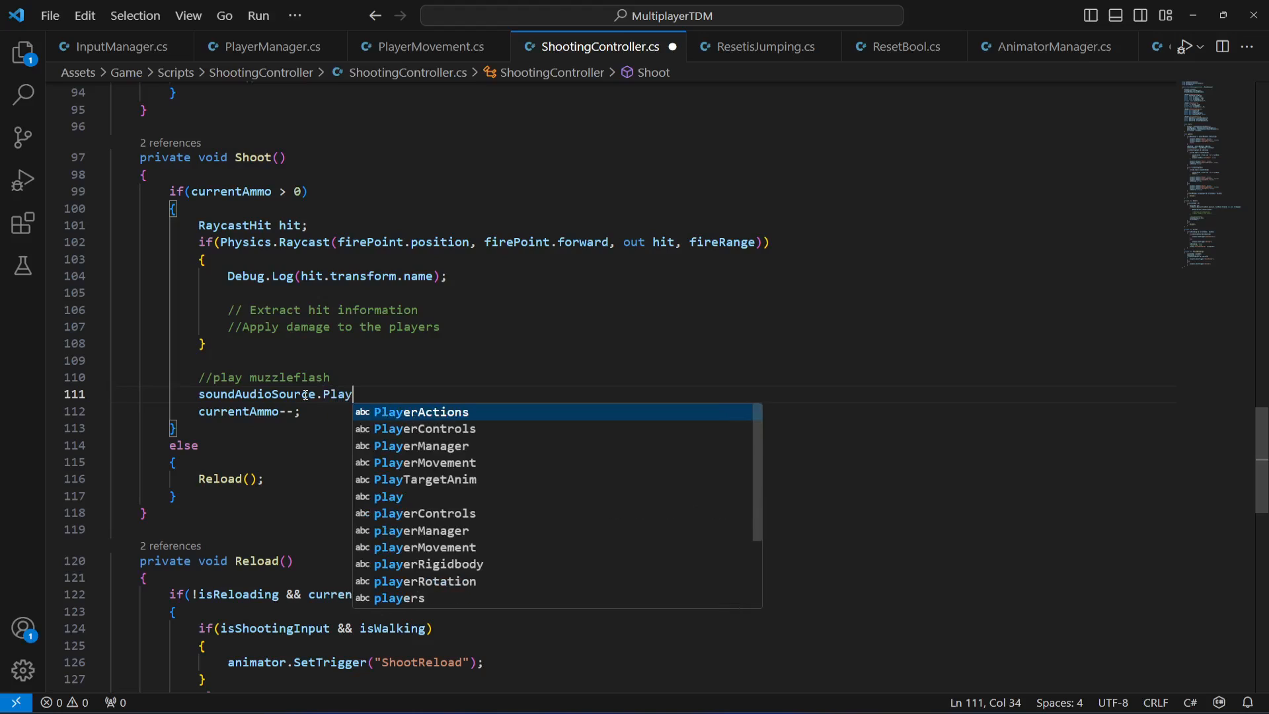
type("OneSh")
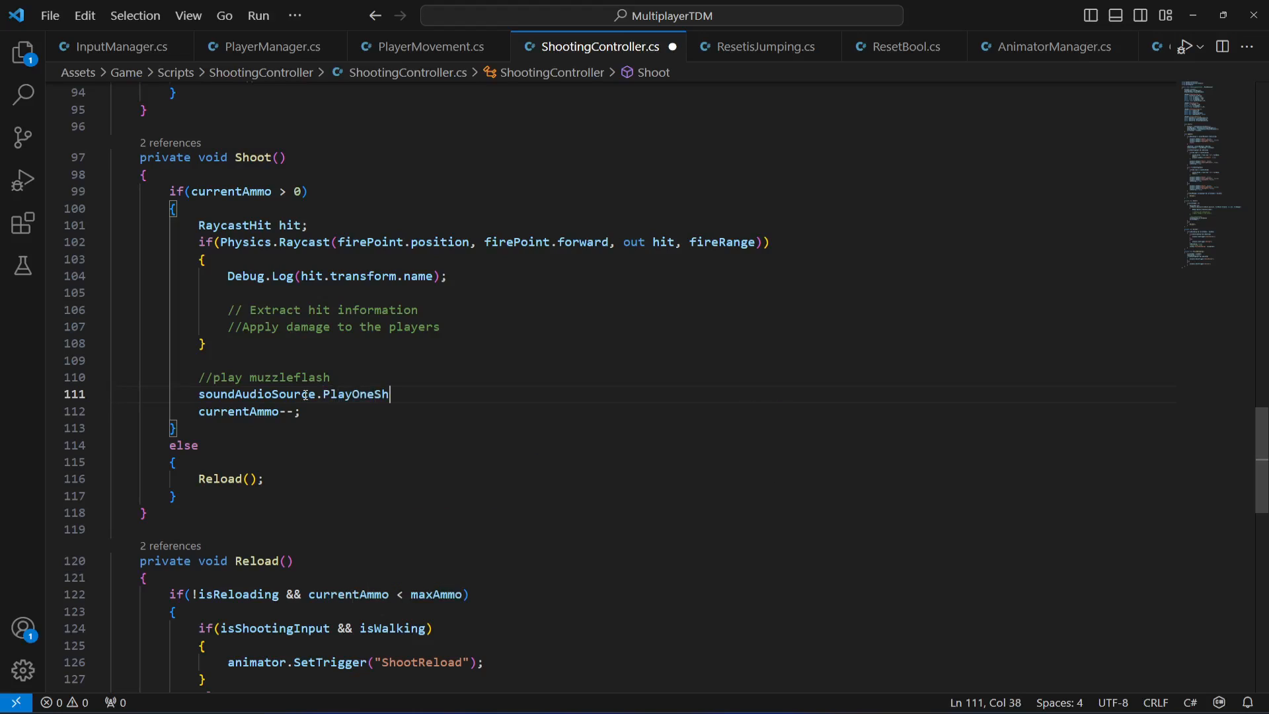
type("ot")
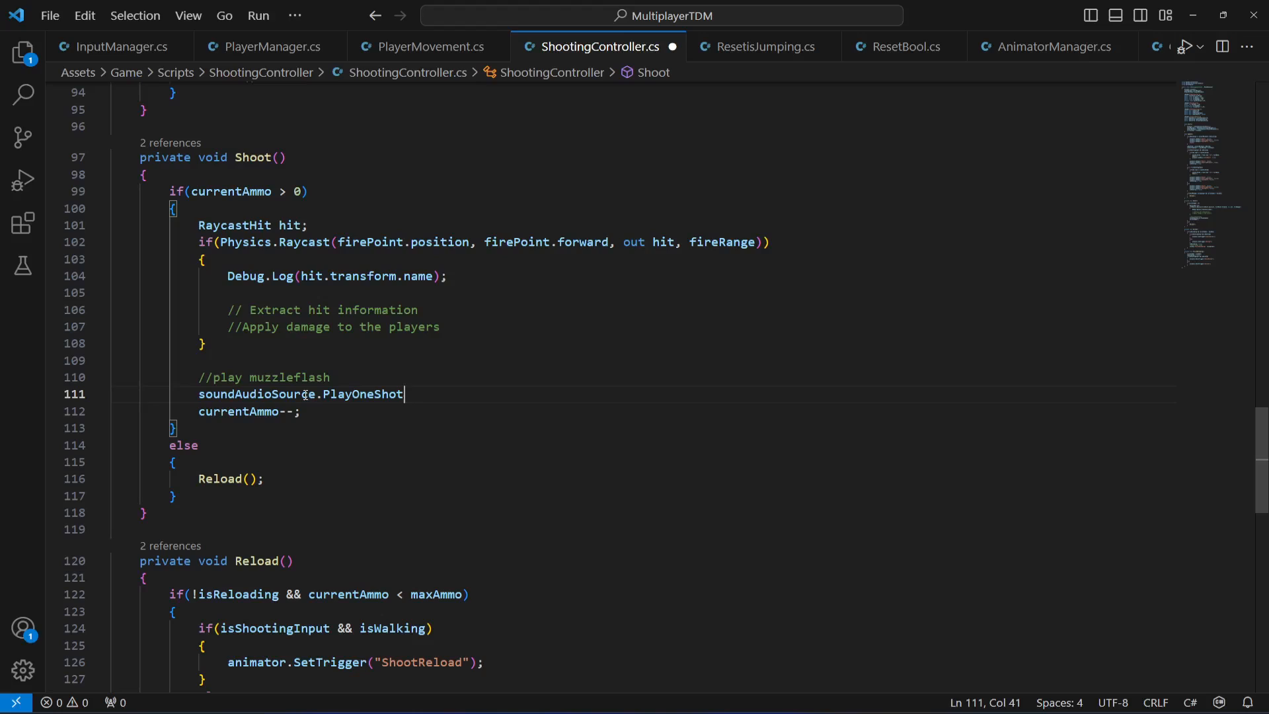
type("(shootingSoundClip);")
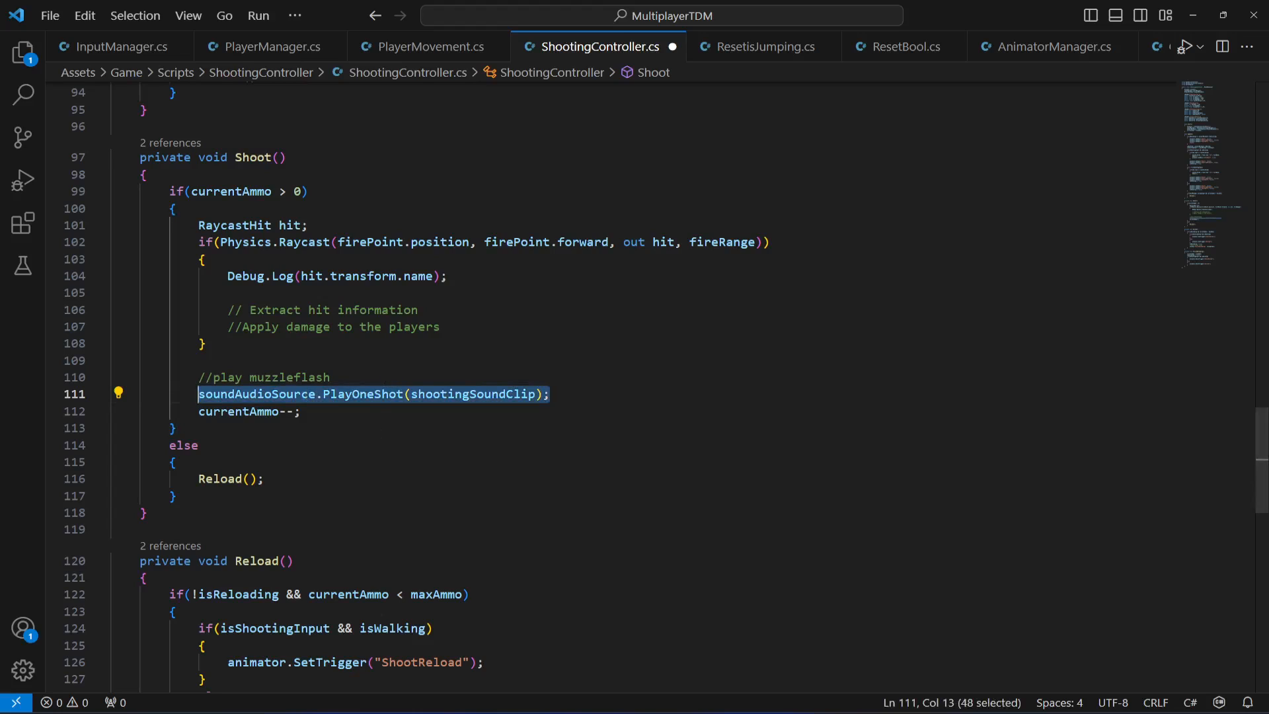
scroll("down", 3)
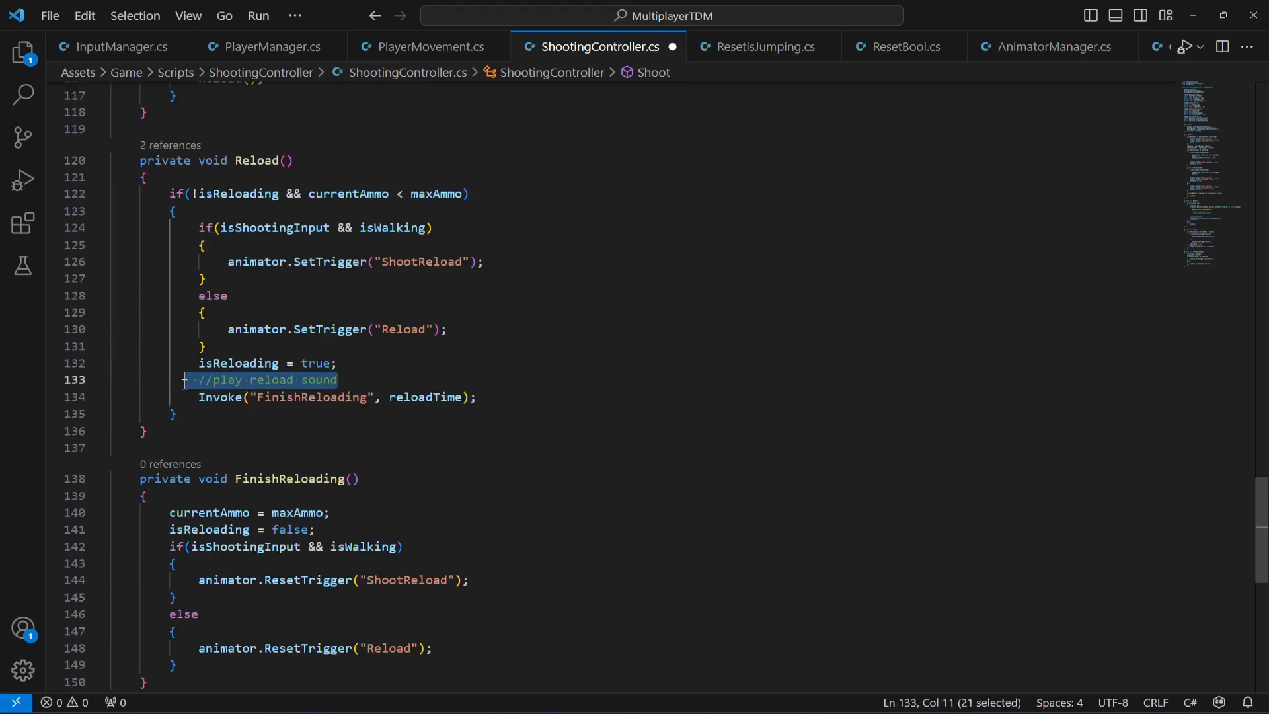
Replace Reload()'s comment with soundAudioSource.PlayOneShot(reloadingSoundClip);
type("soundAudioSource.PlayOneShot(shootingSoundClip);")
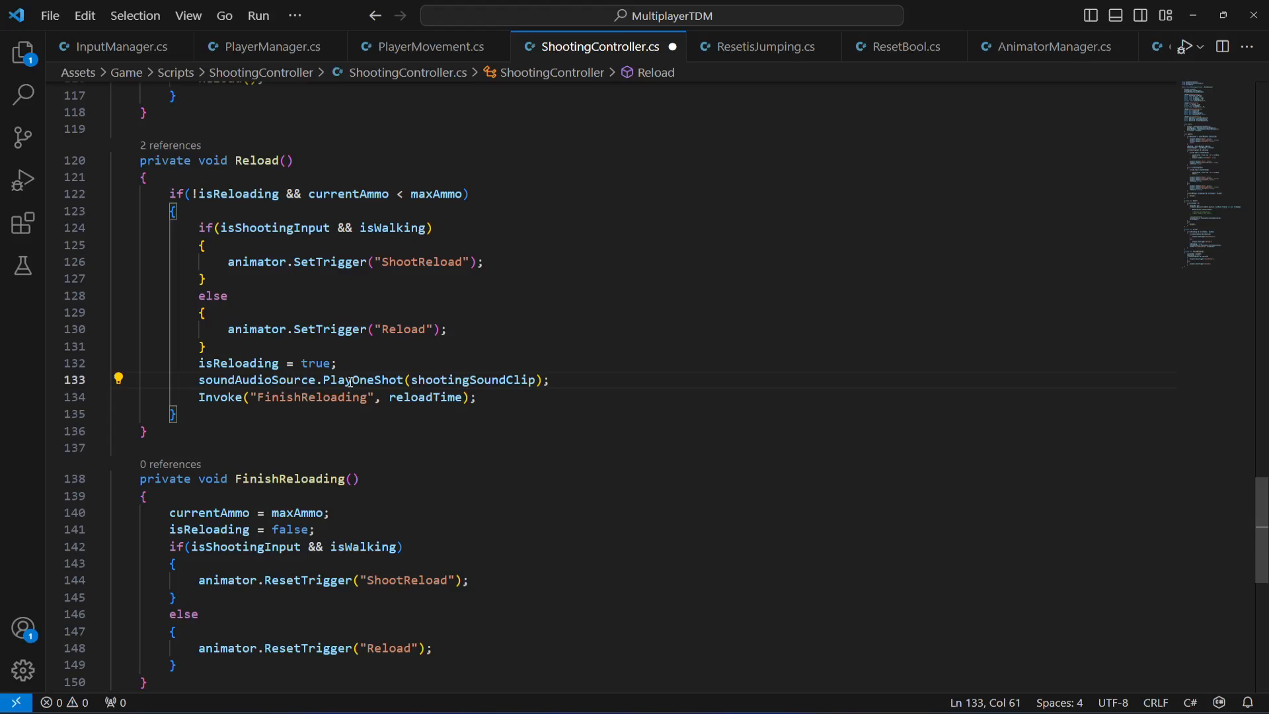
type("reload")
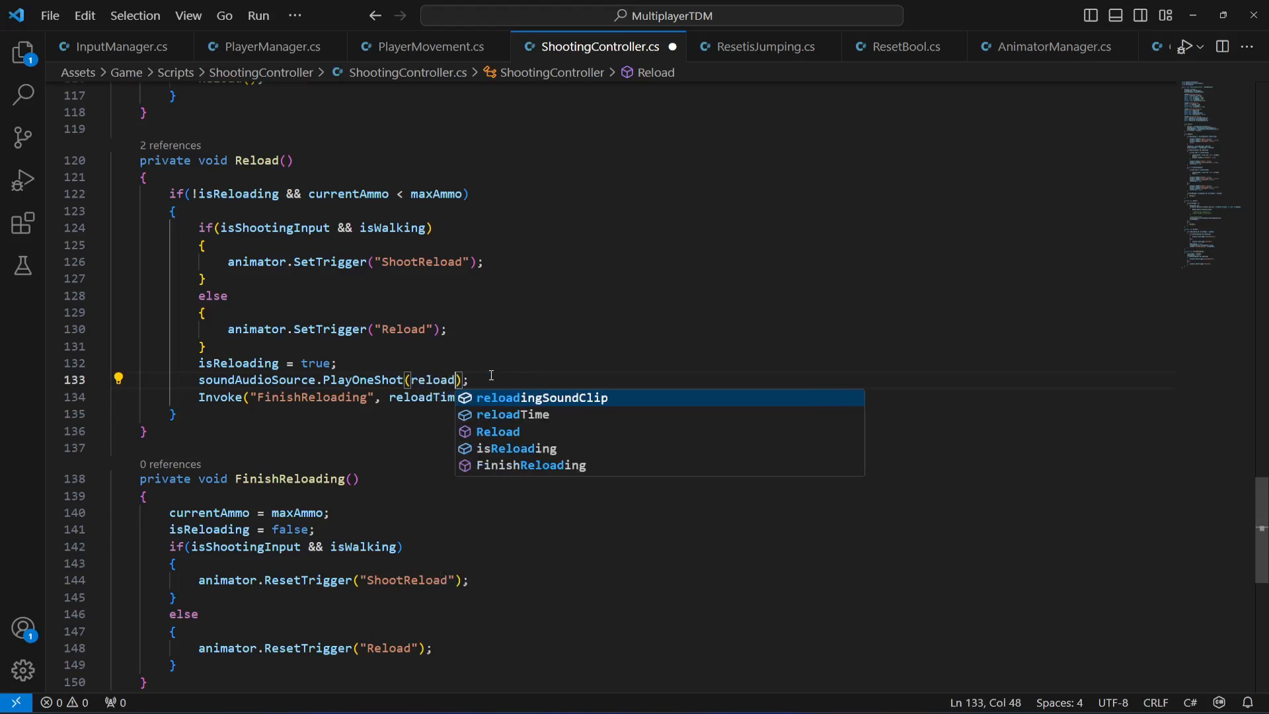
key("Tab")
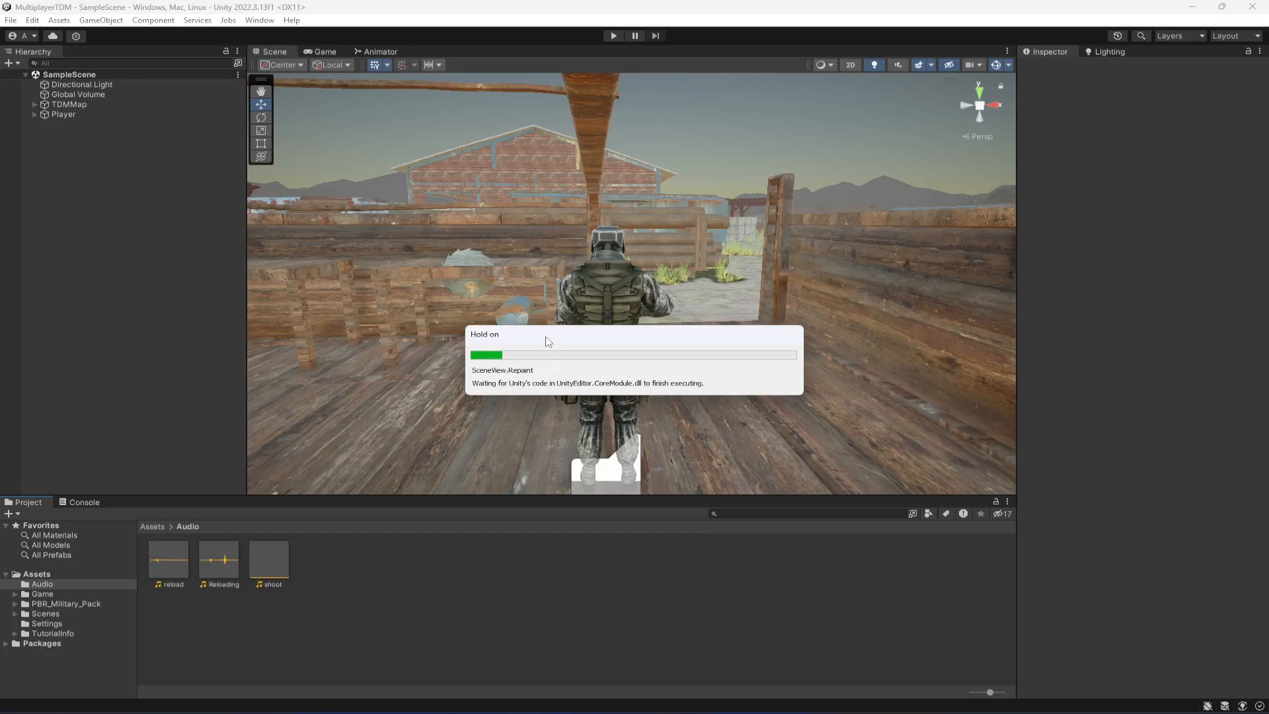
Assign the Player's Audio Source to Shooting Controller's Sound Audio Source slot
left_click(63, 114)
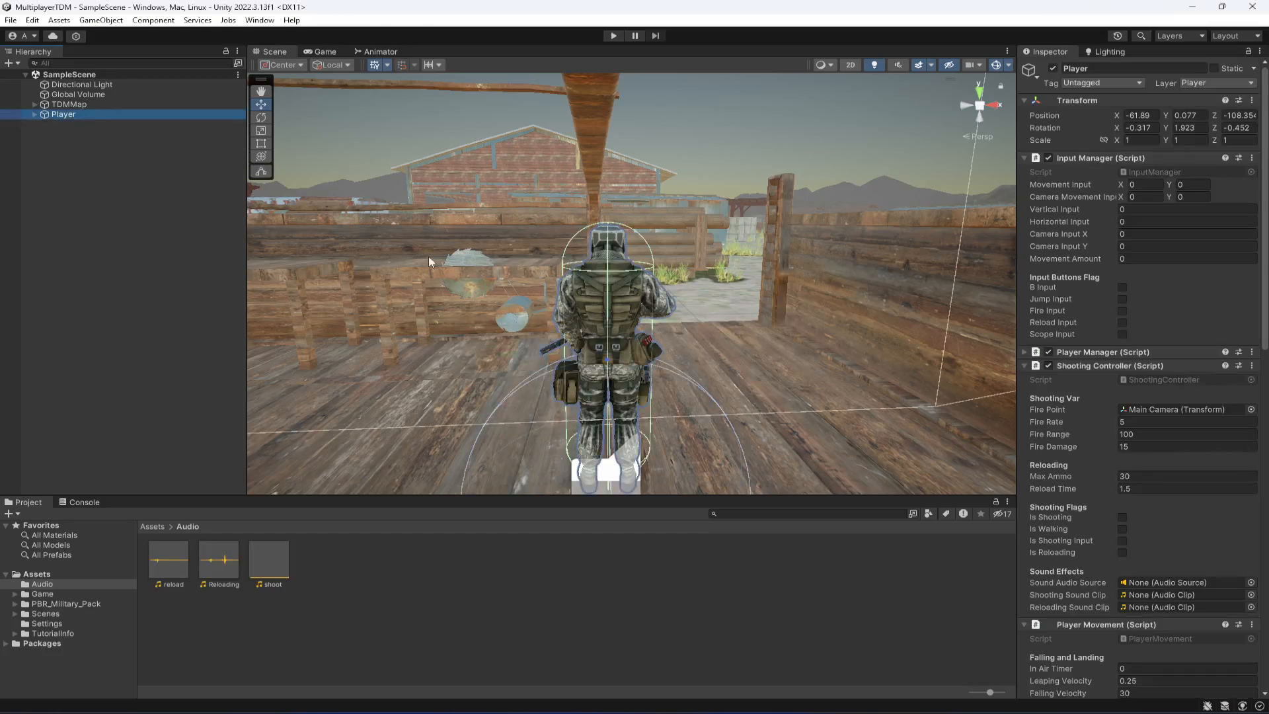
scroll("down", 3)
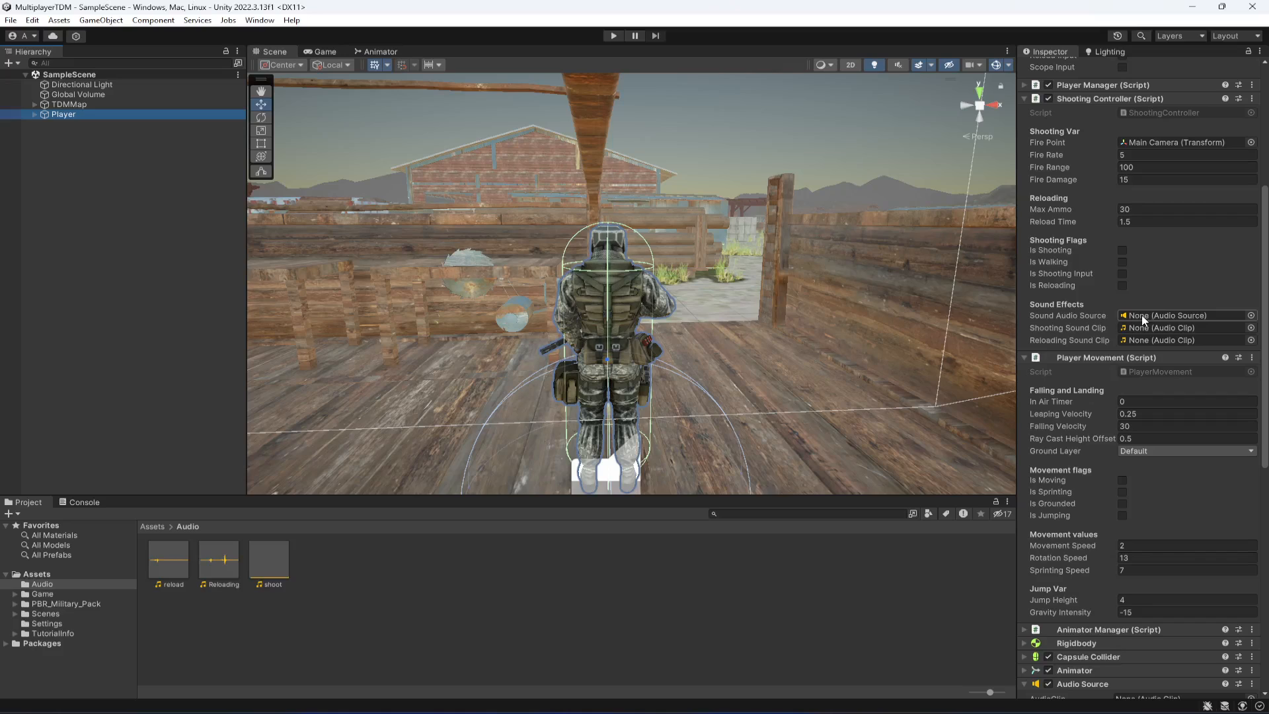
left_click(1183, 315)
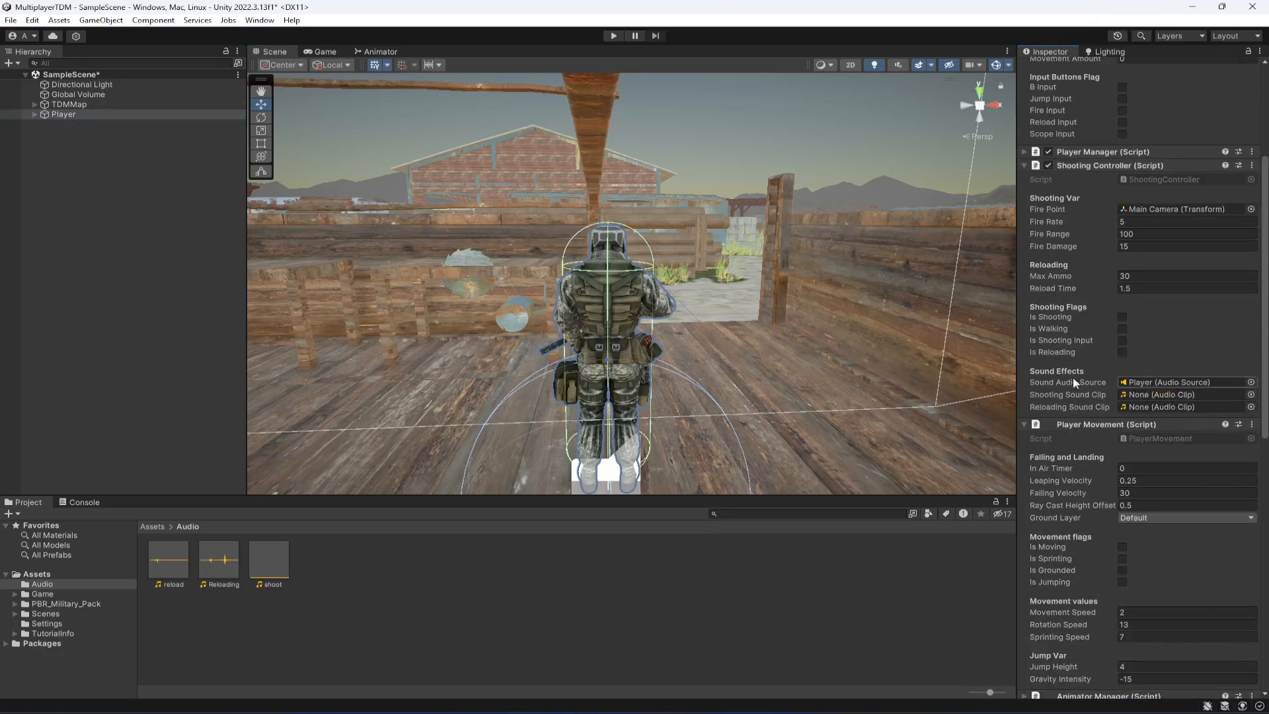
scroll("down", 3)
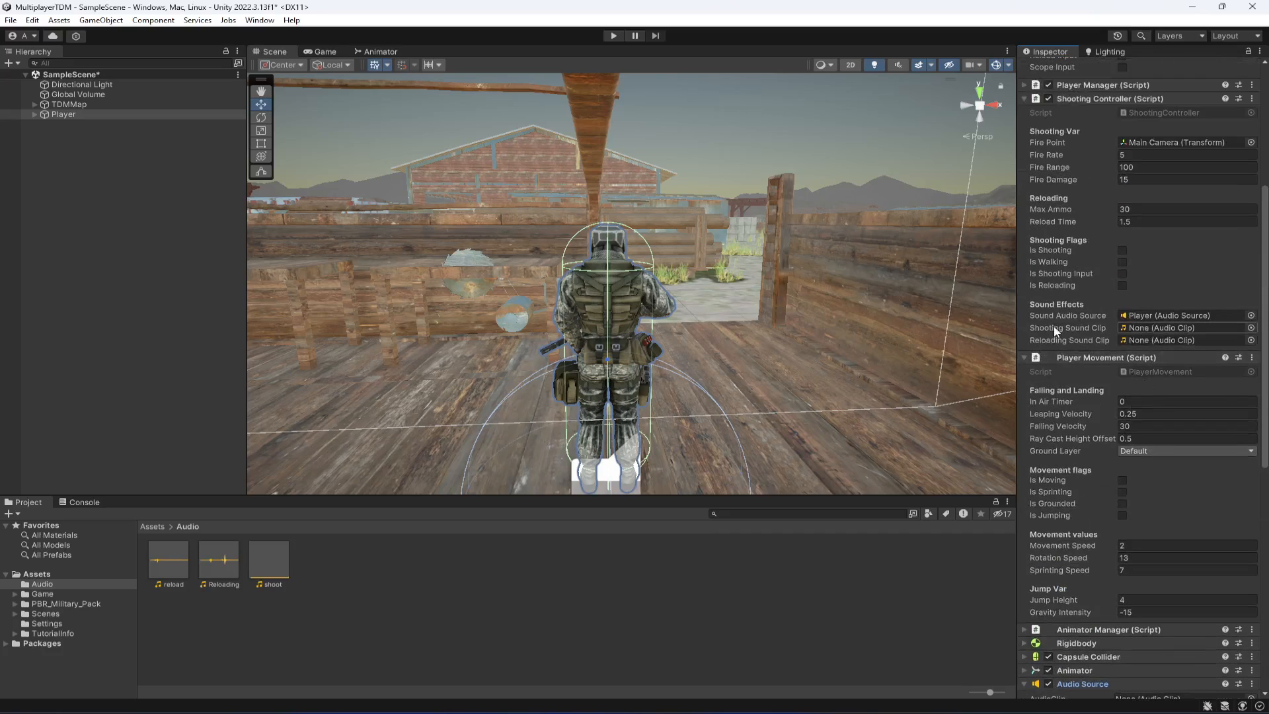
left_click(1181, 328)
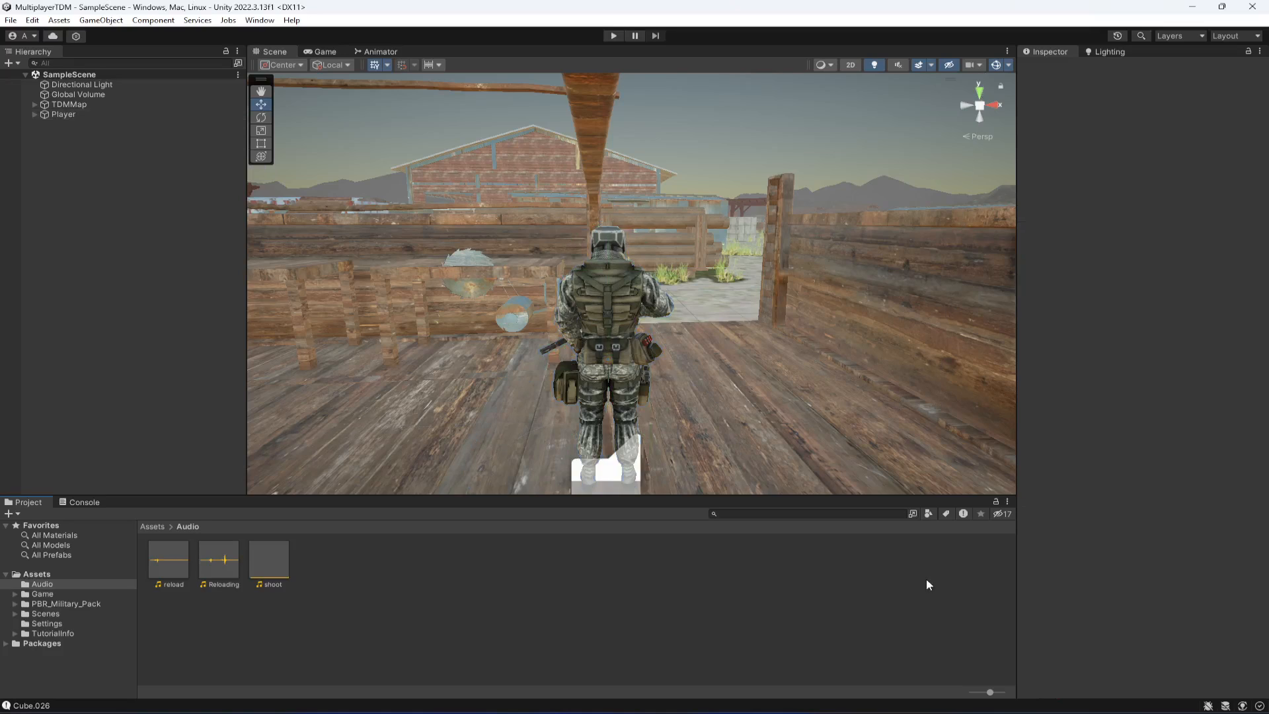
Run Play mode, shoot and reload to hear the clips, then stop playing
left_click(614, 35)
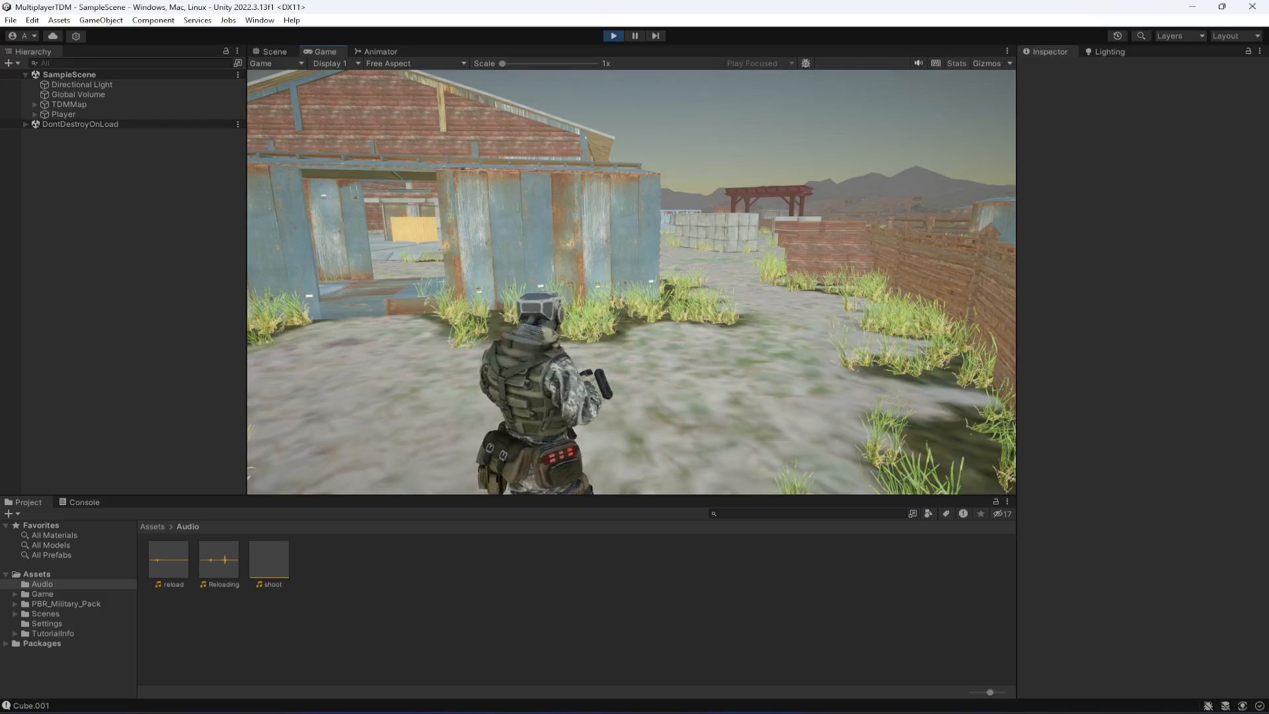
left_click(56, 114)
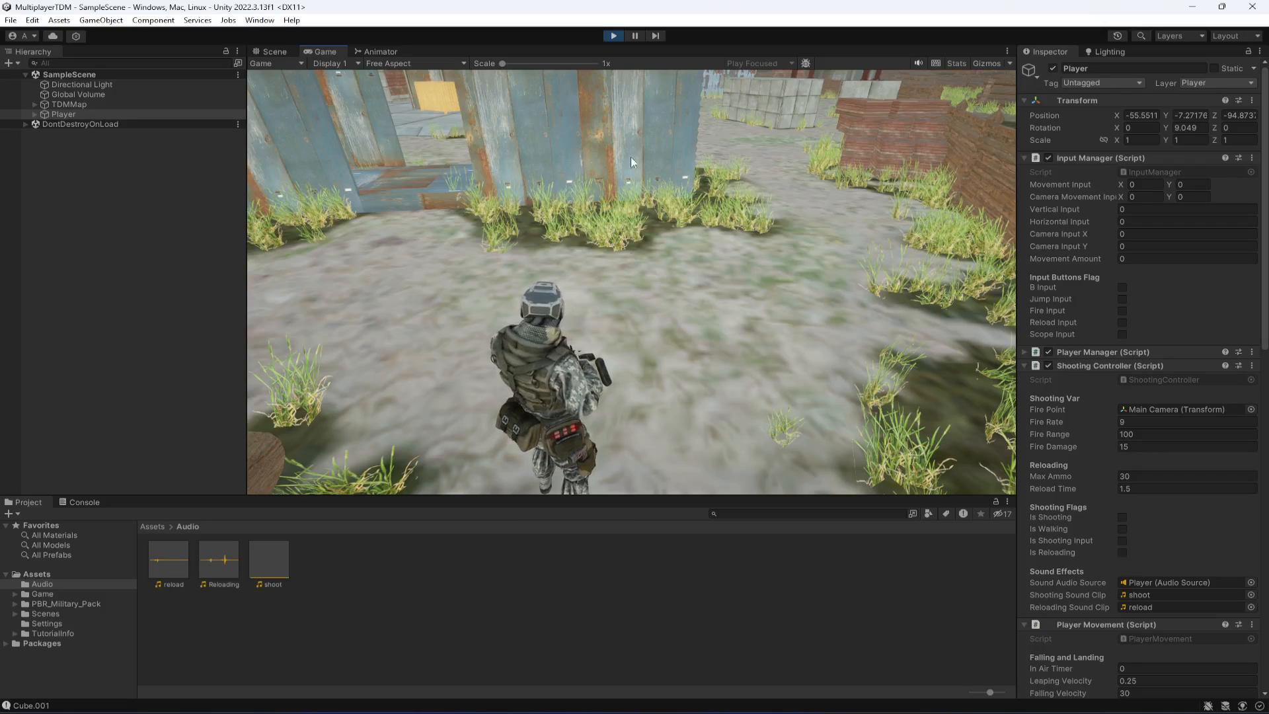
left_click(271, 51)
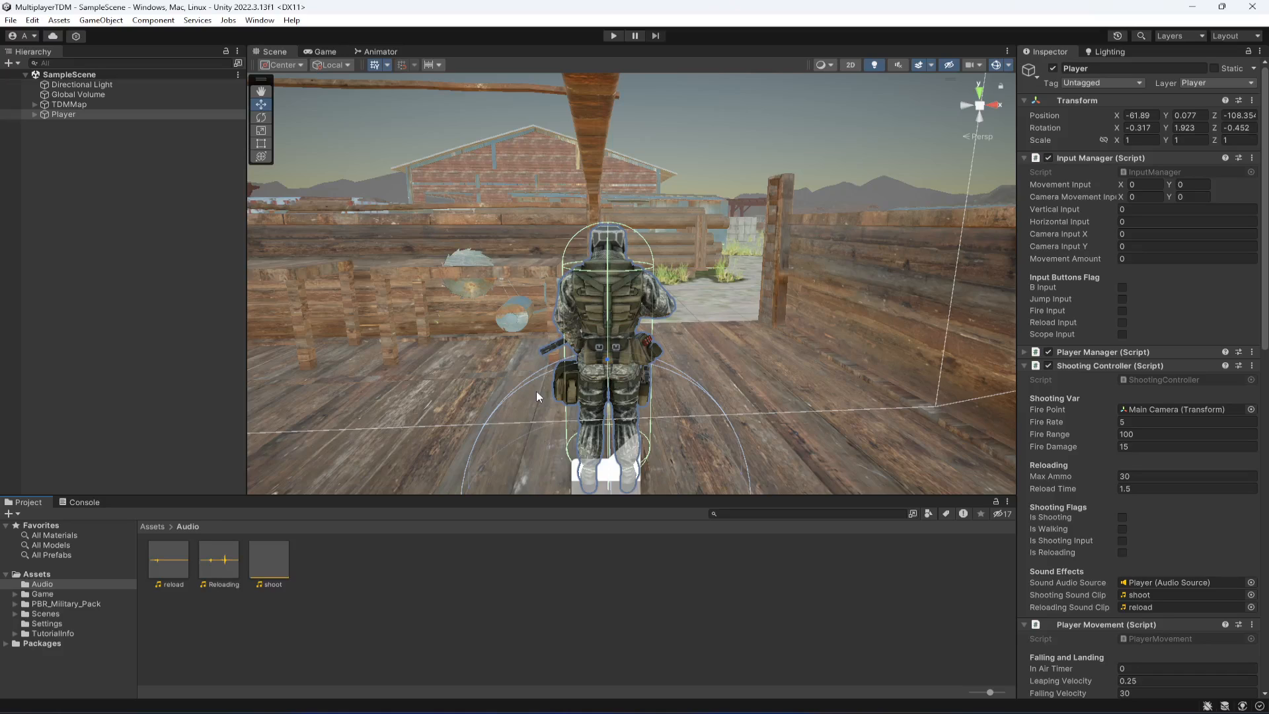
mouse_move(591, 328)
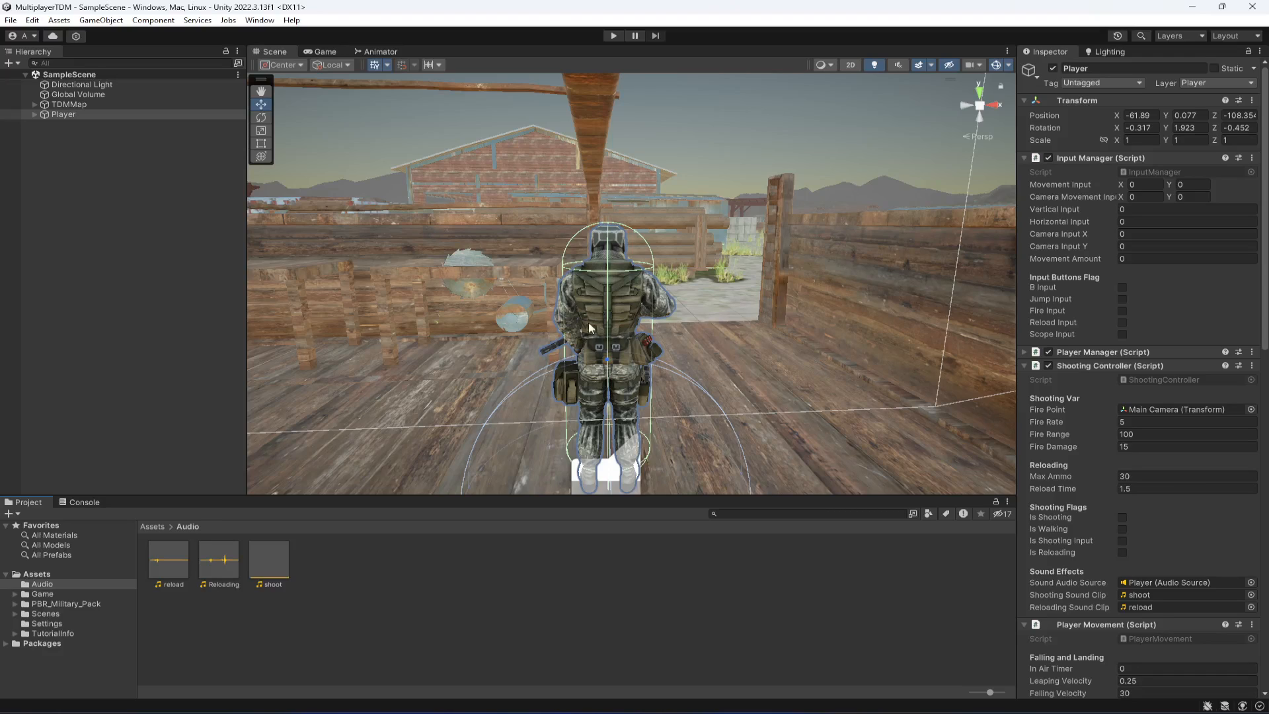